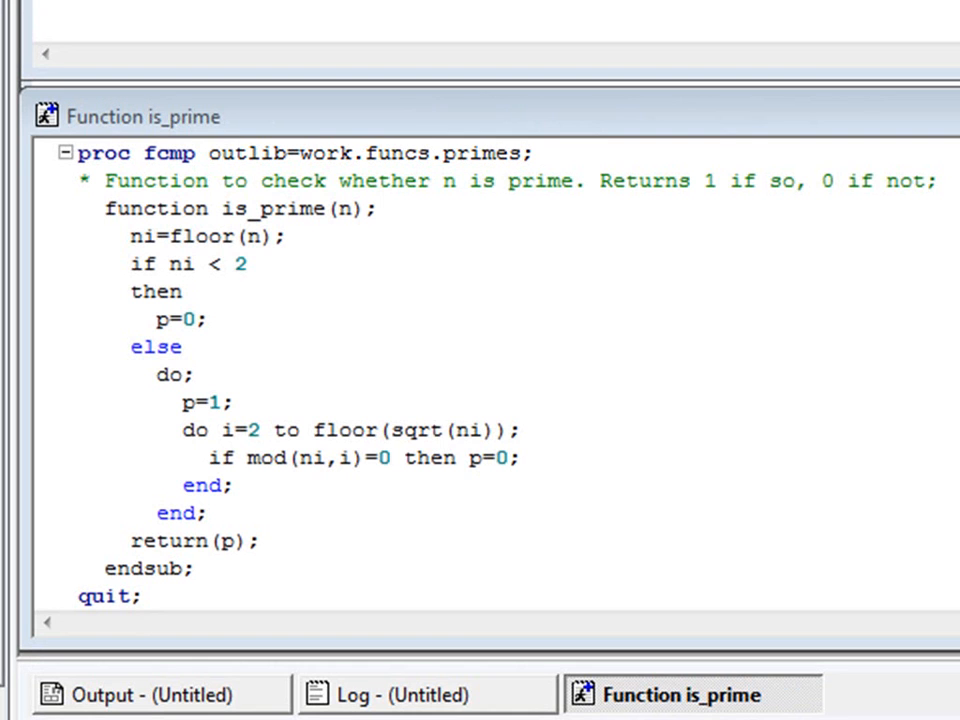
Review the is_prime PROC FCMP code, OPTIONS CMPLIB and the DATA step building PRIMETABLE1
double_click(230, 209)
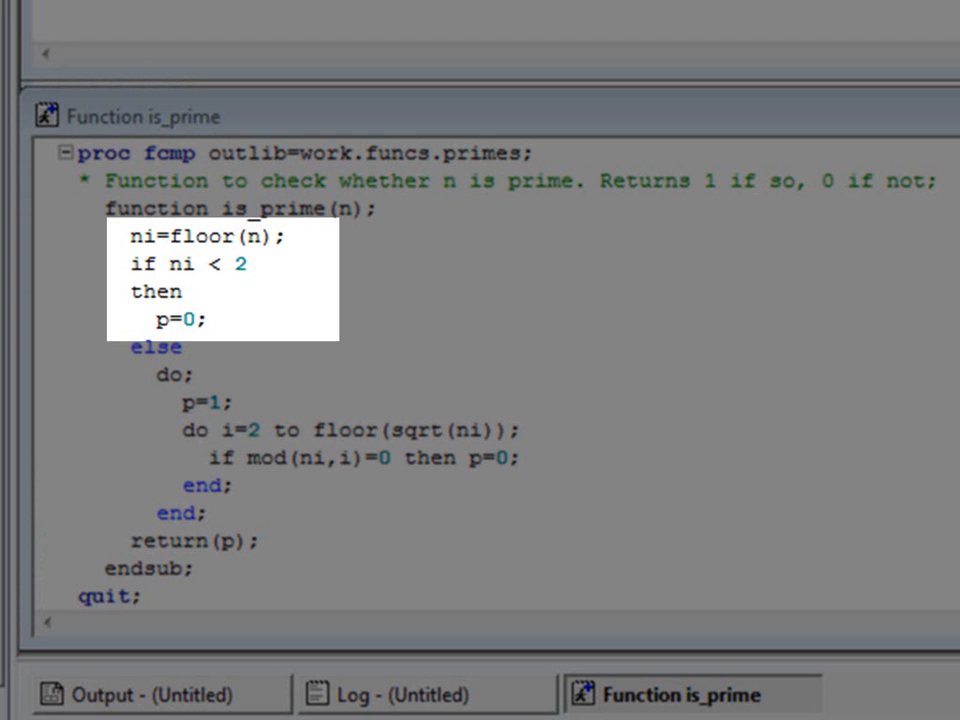
scroll("down", 3)
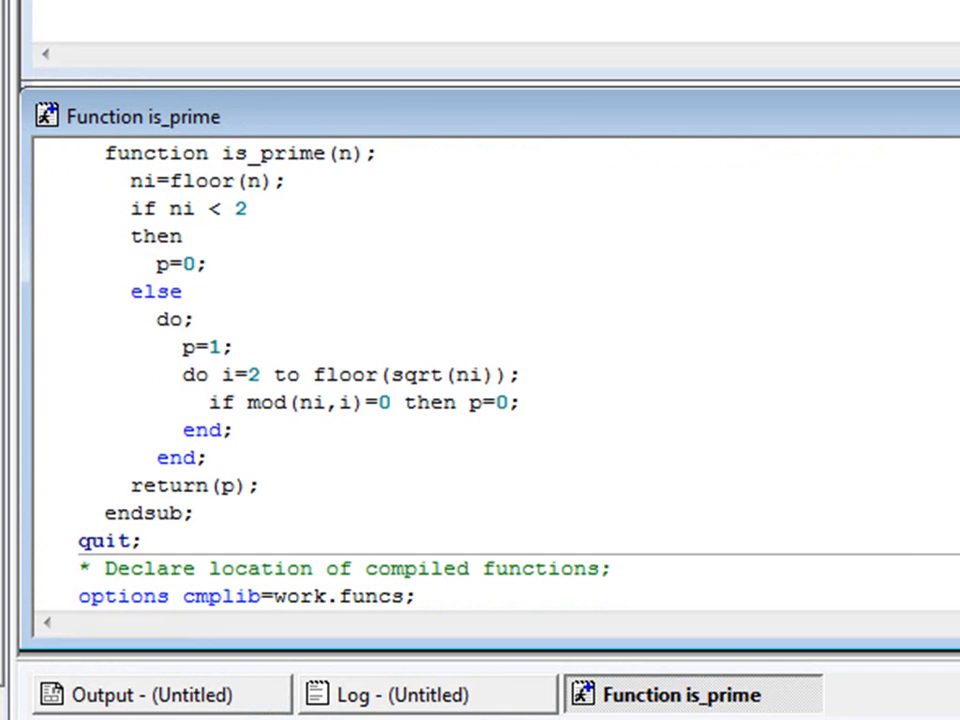
scroll("down", 3)
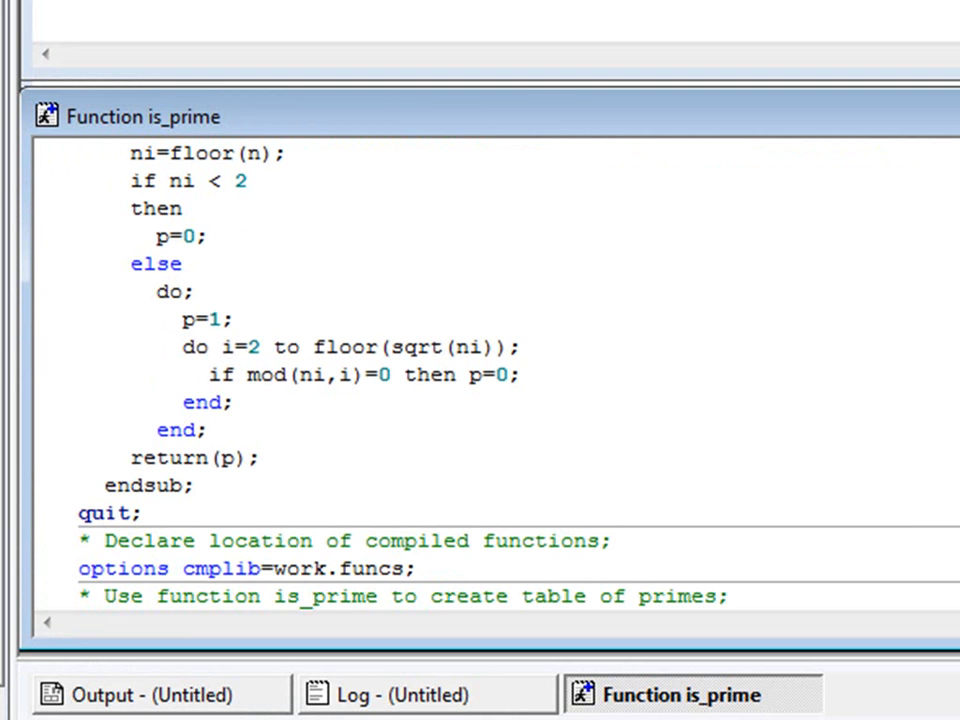
scroll("down", 3)
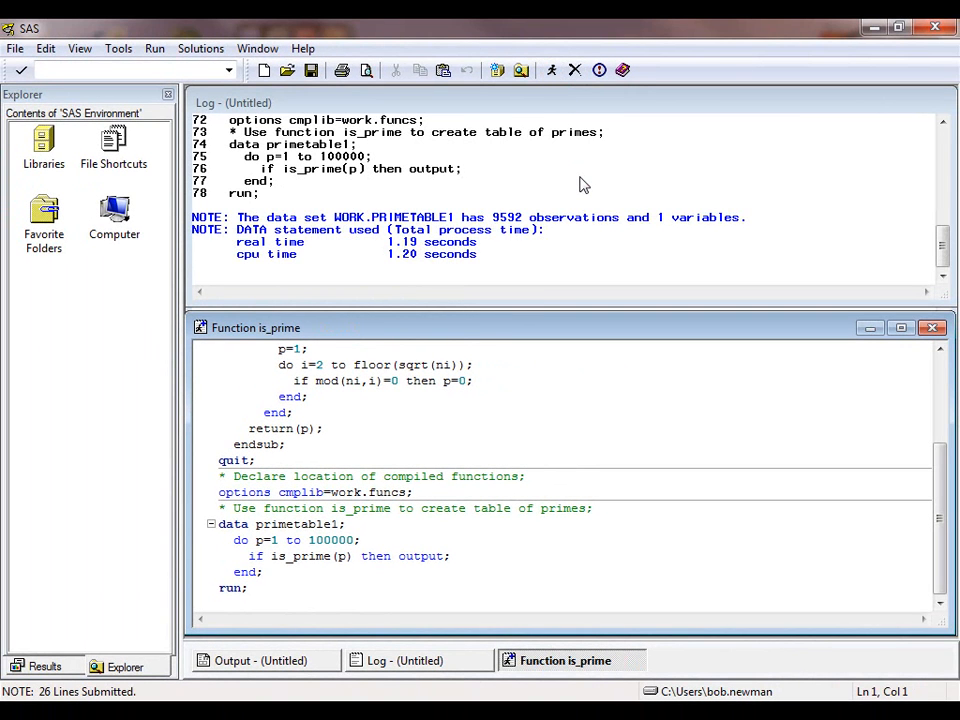
mouse_move(530, 118)
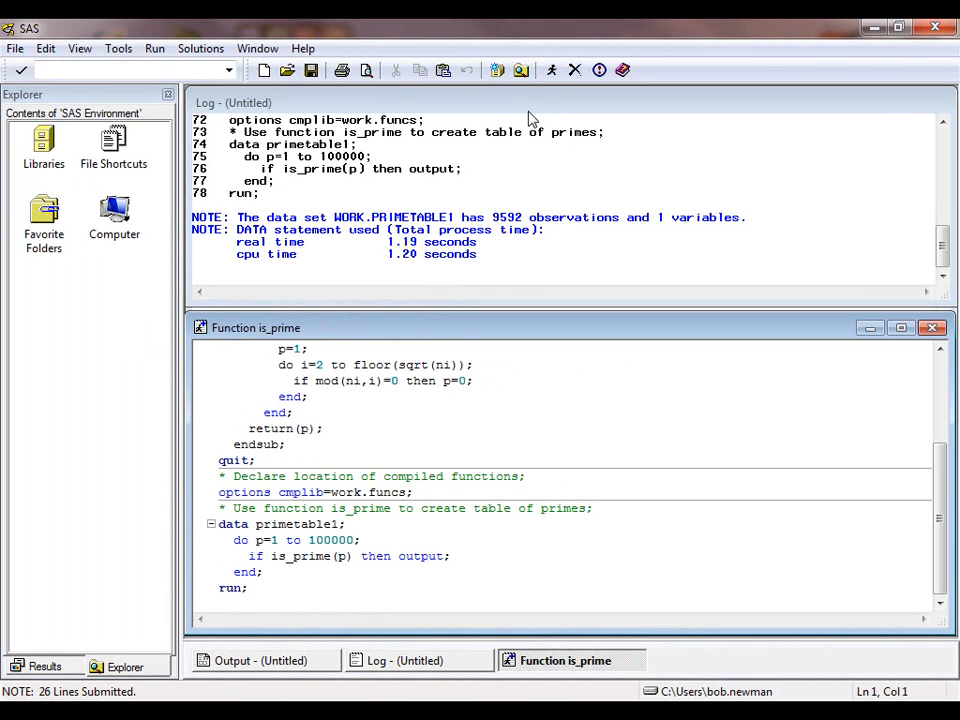
Browse the Explorer into the Work library and open the Primetable1 table
left_click(518, 70)
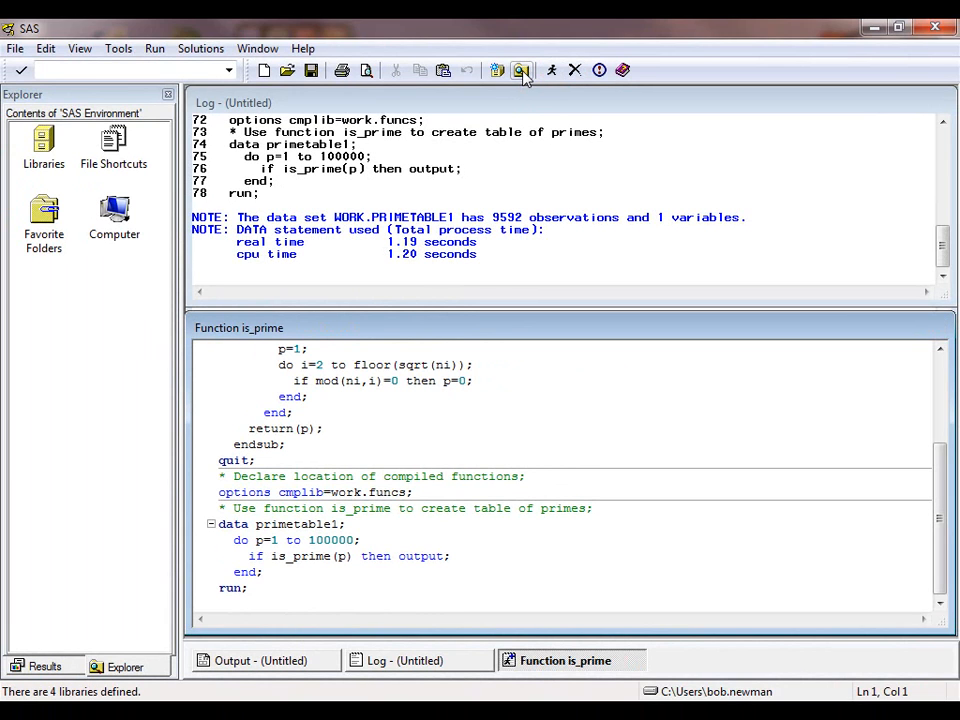
left_click(520, 69)
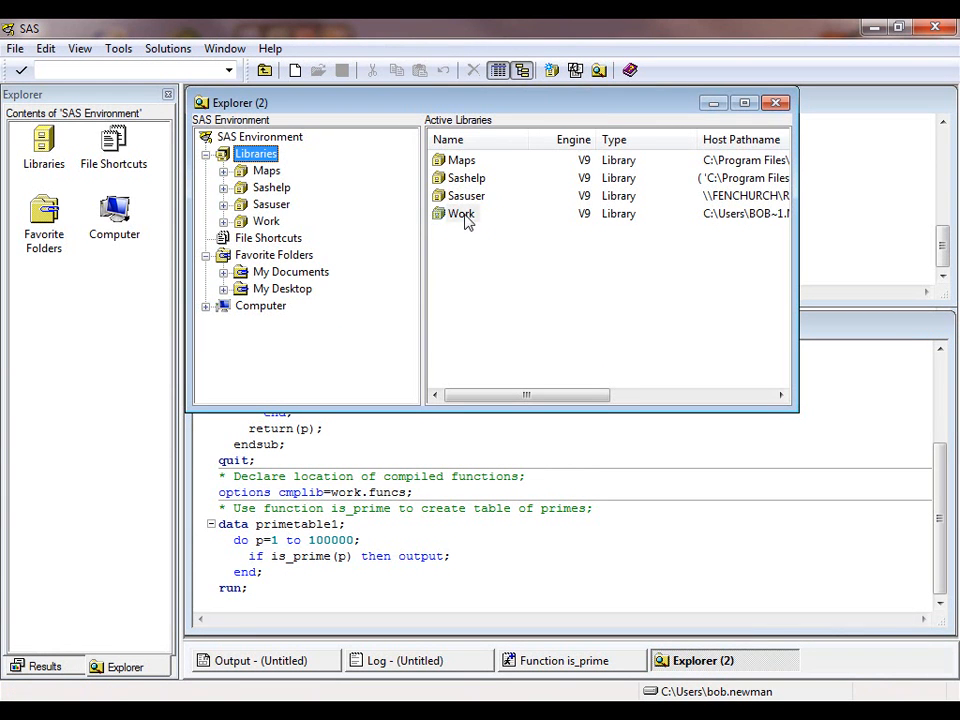
double_click(456, 214)
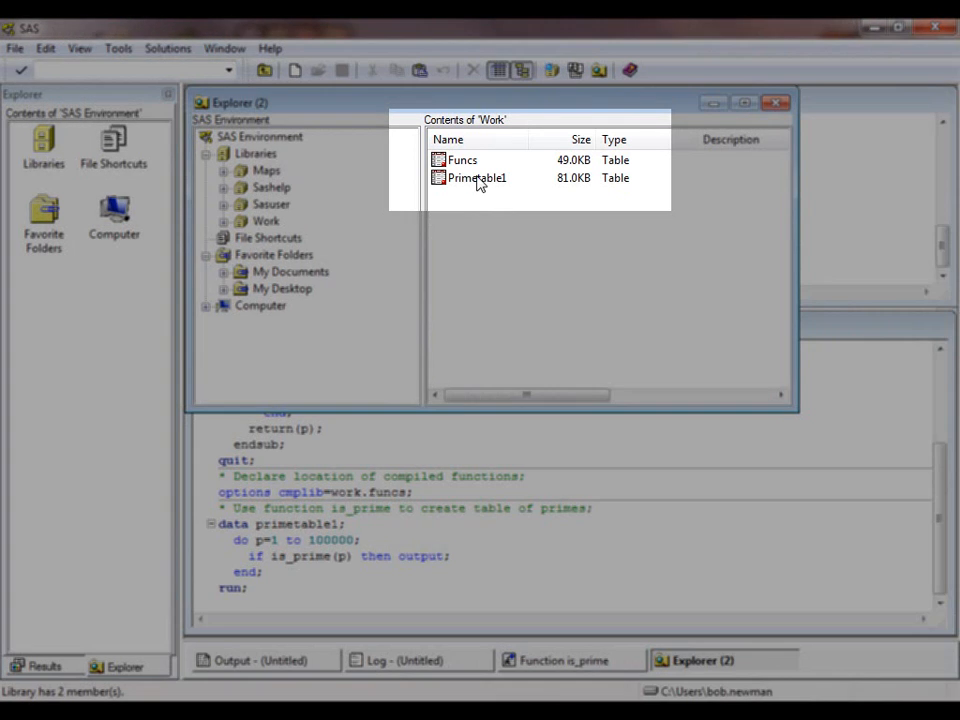
double_click(476, 177)
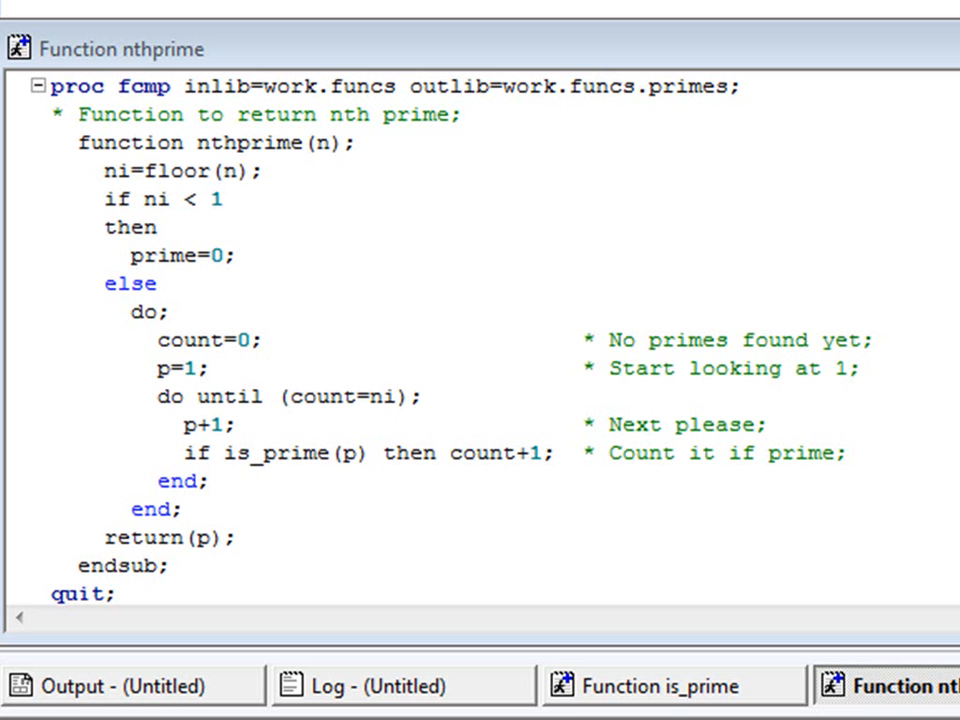
Scroll down through the nthprime program to its DATA _NULL_ step
scroll("down", 3)
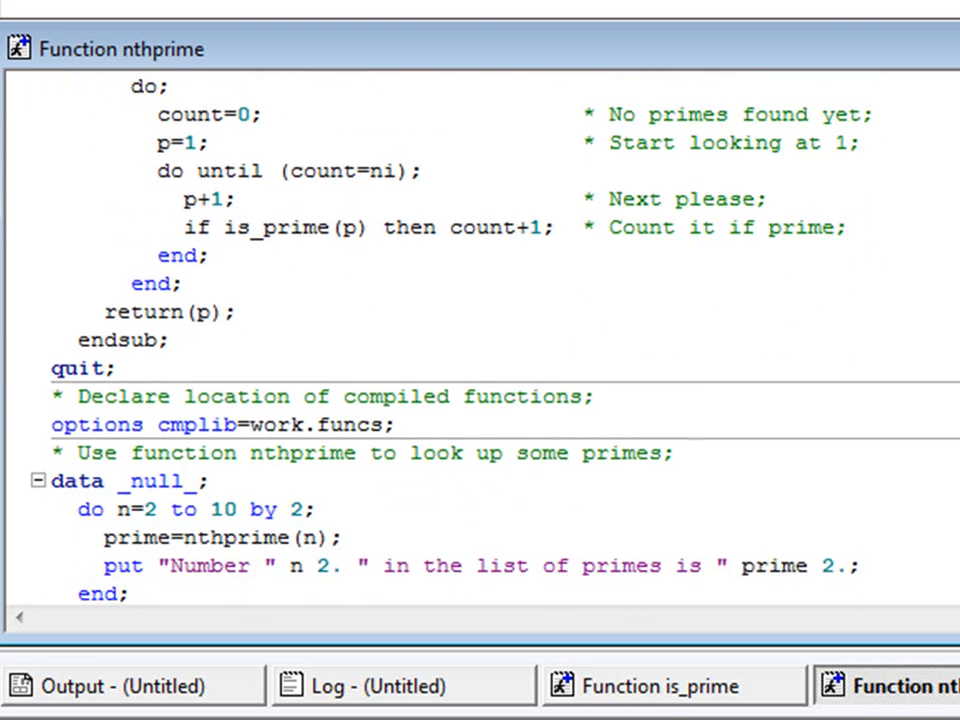
scroll("down", 3)
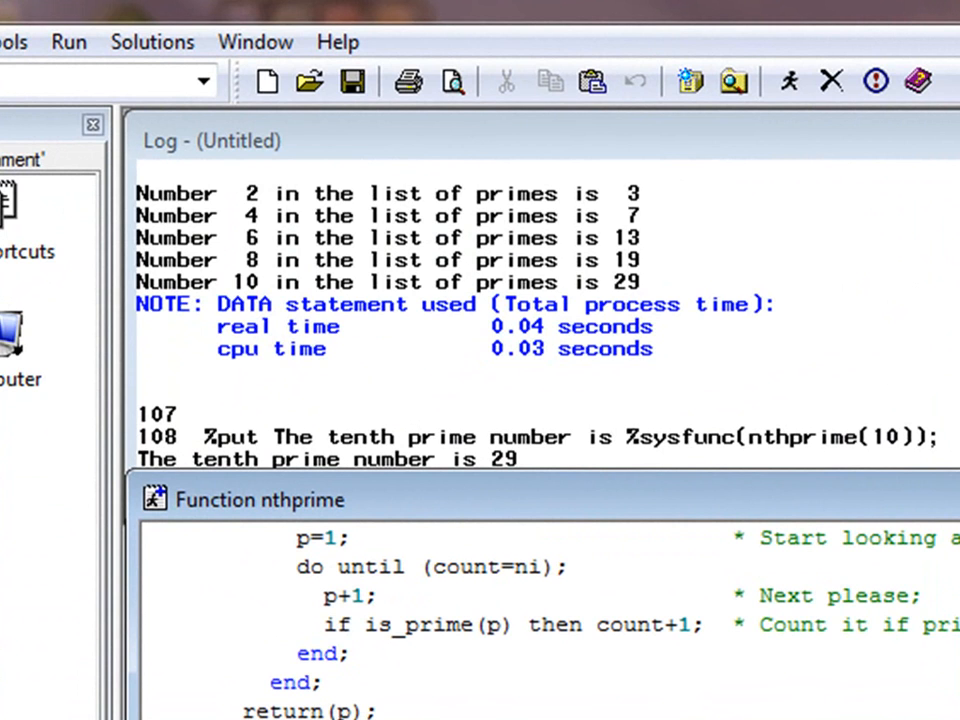
scroll("down", 3)
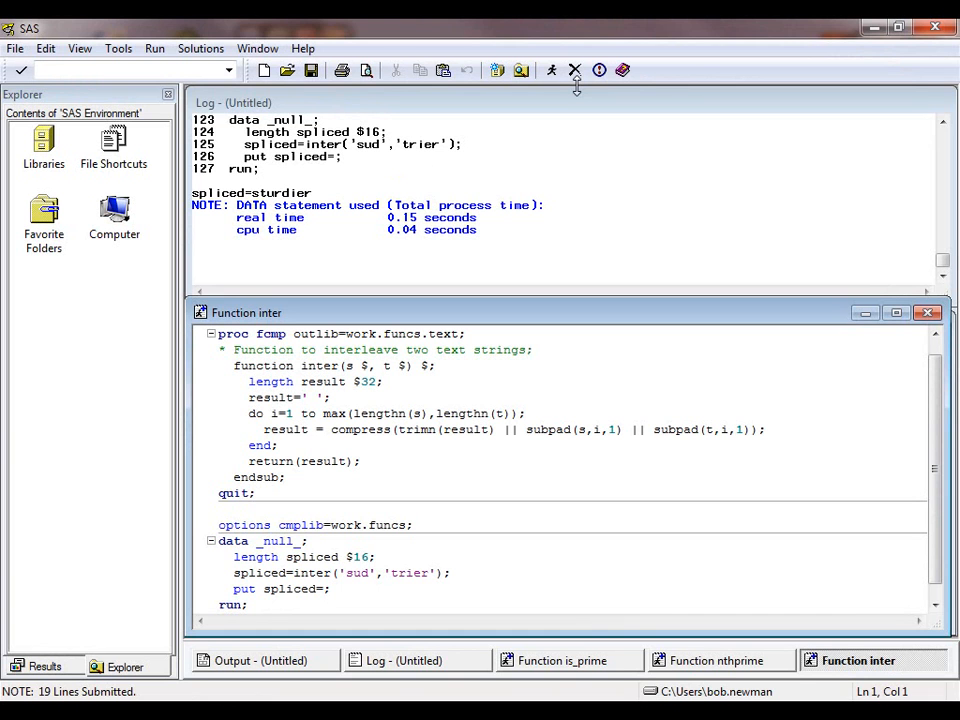
mouse_move(569, 95)
type("subr")
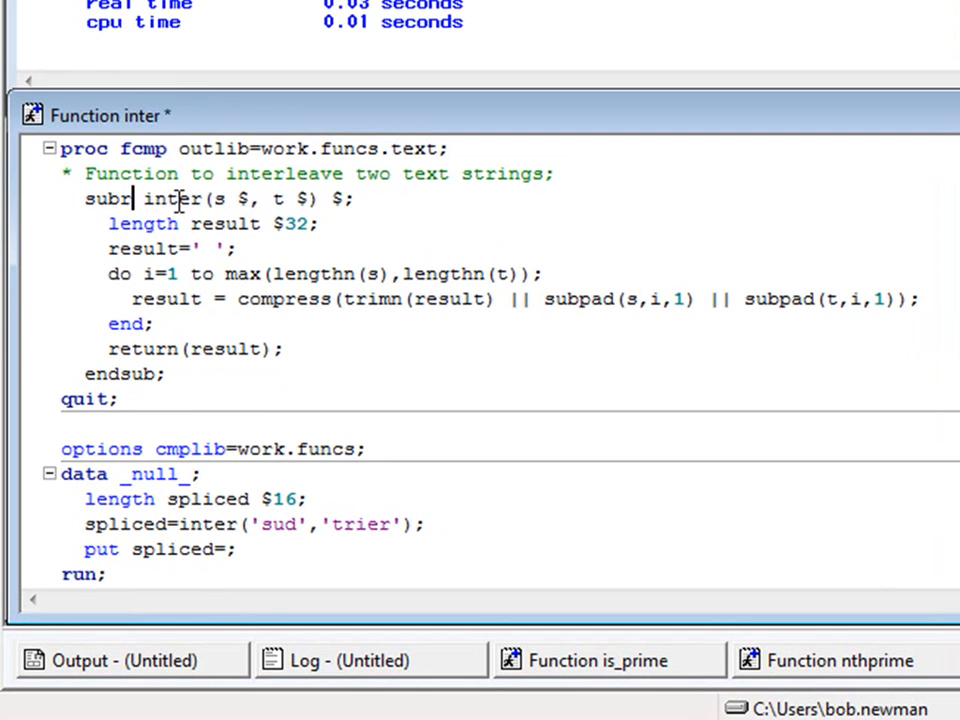
type("outine")
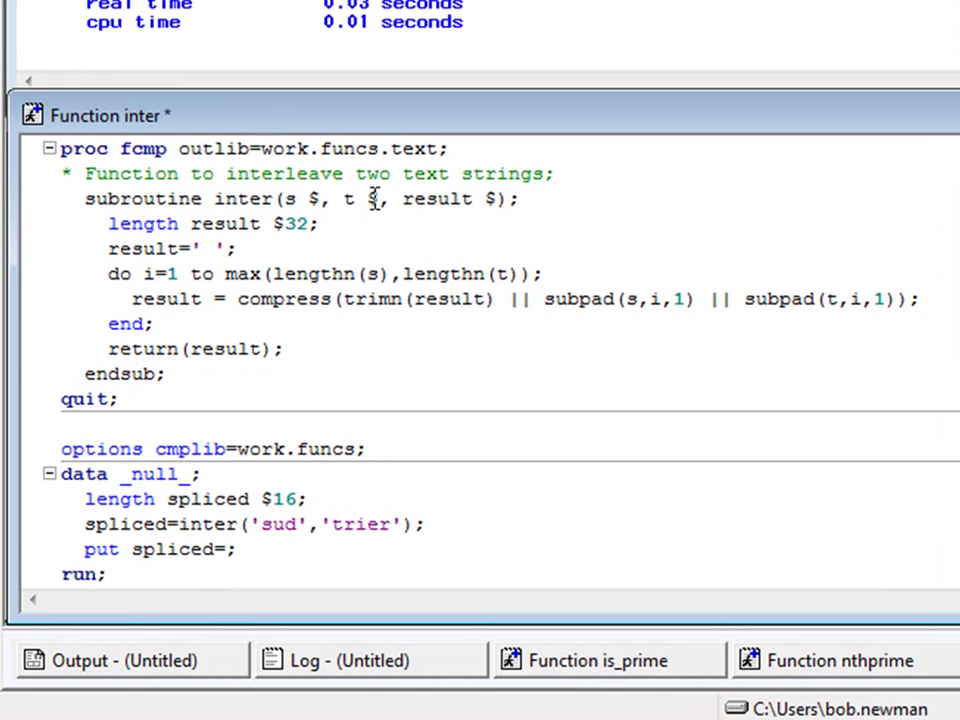
double_click(108, 174)
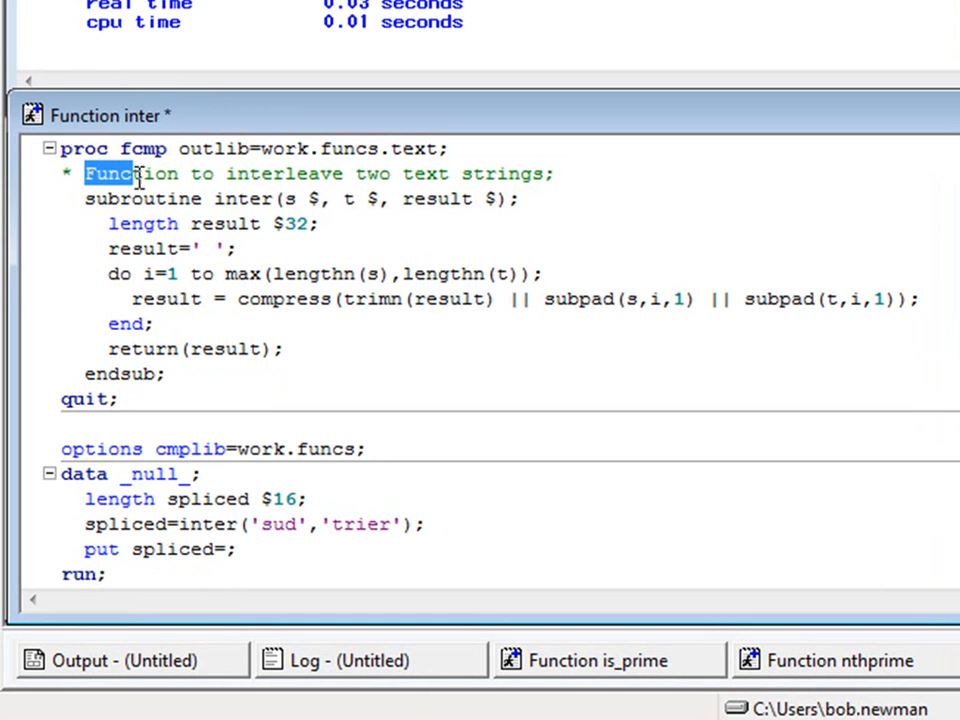
double_click(110, 174)
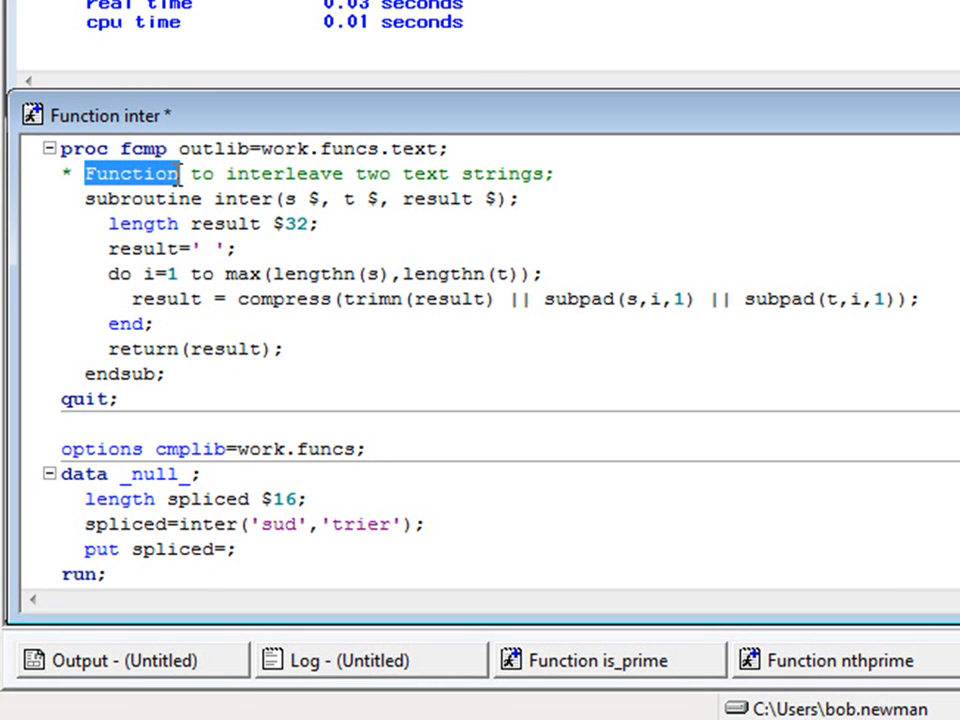
type("Subroutine")
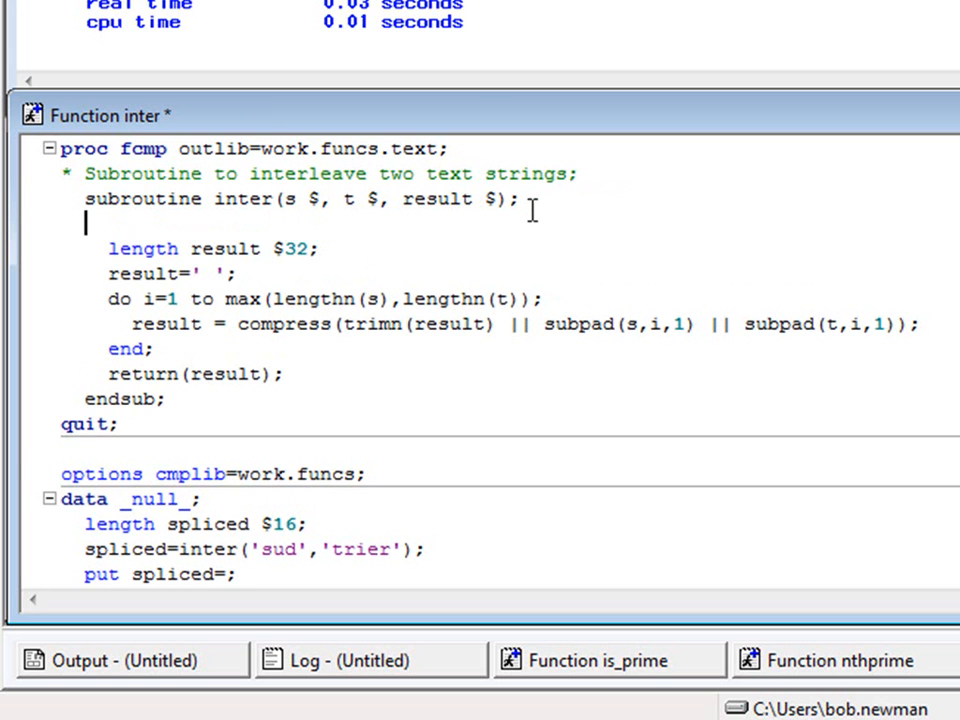
type("out")
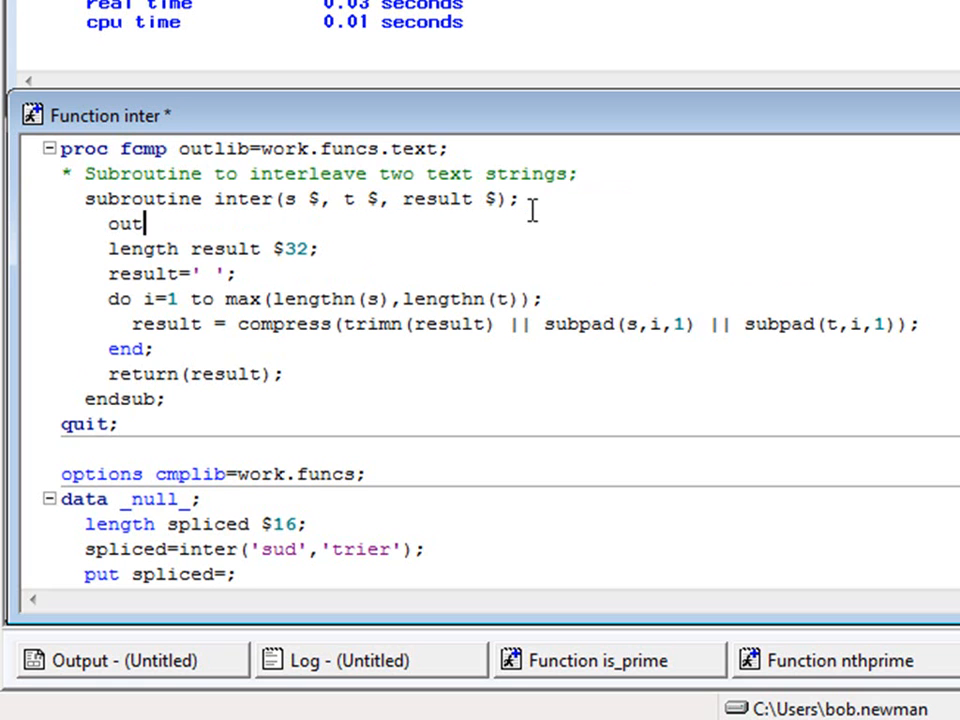
type("args")
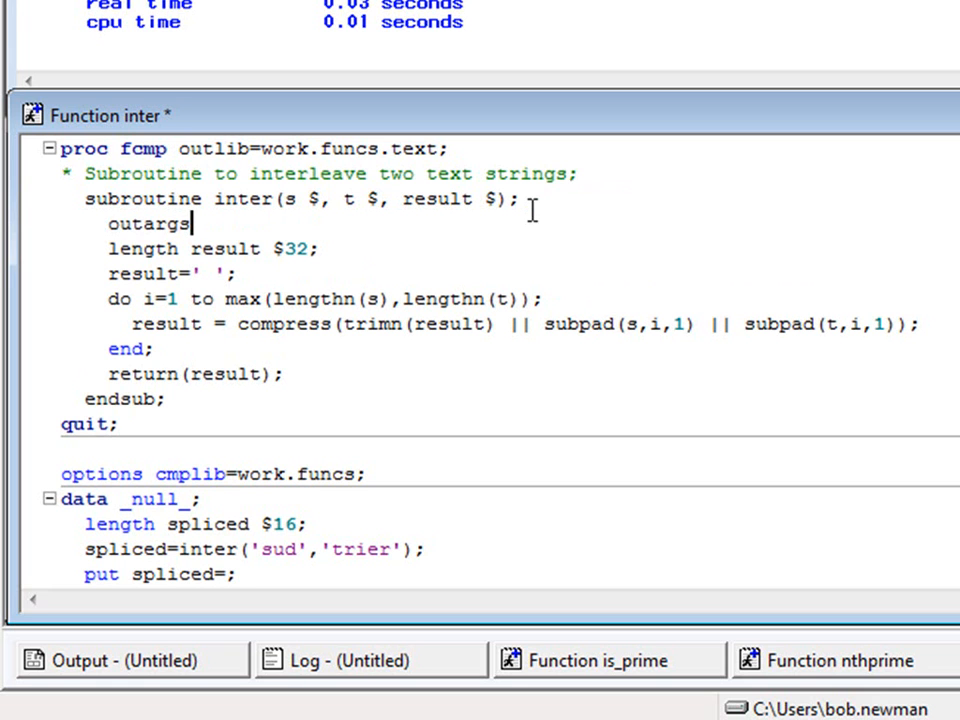
type("resul")
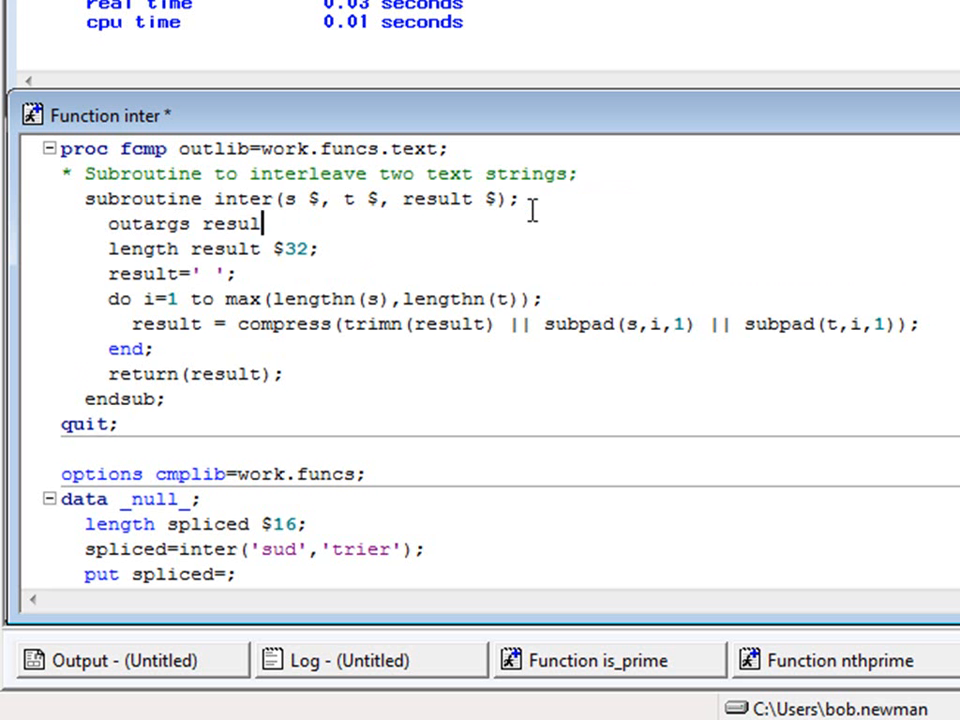
type("t;")
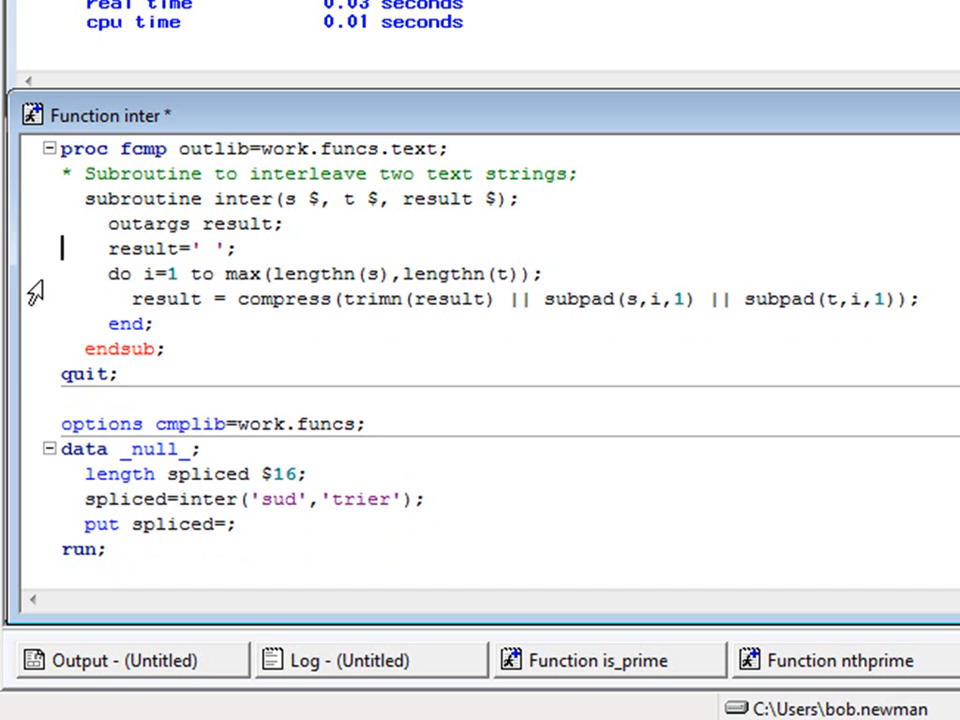
mouse_move(405, 165)
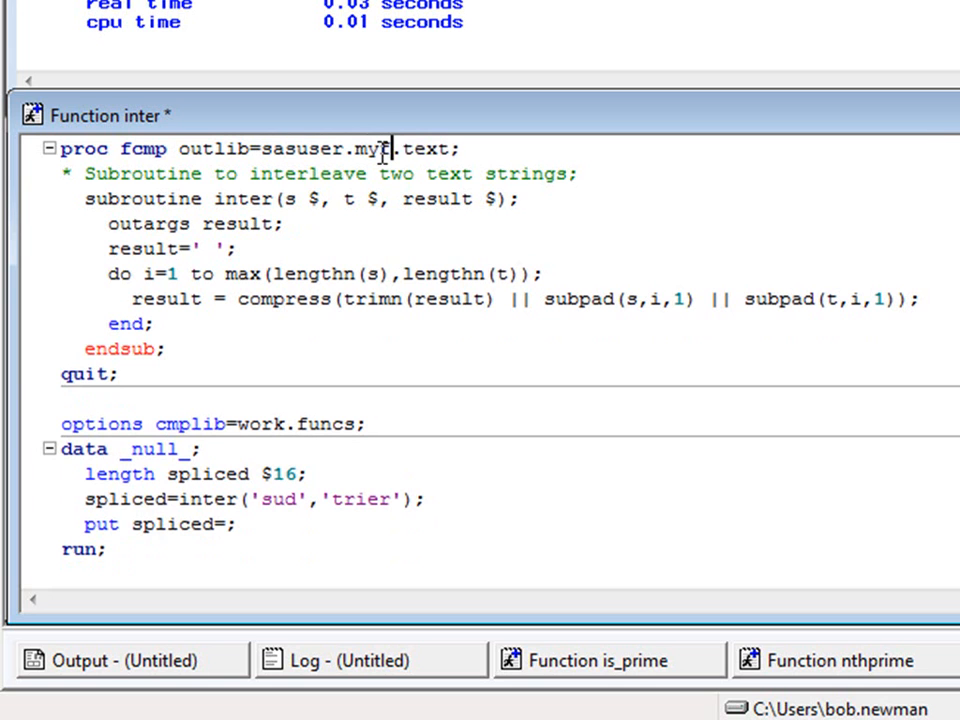
Point outlib and cmplib to sasuser.myfunx, use CALL inter('sud','trier', spliced), and rerun
type("unx")
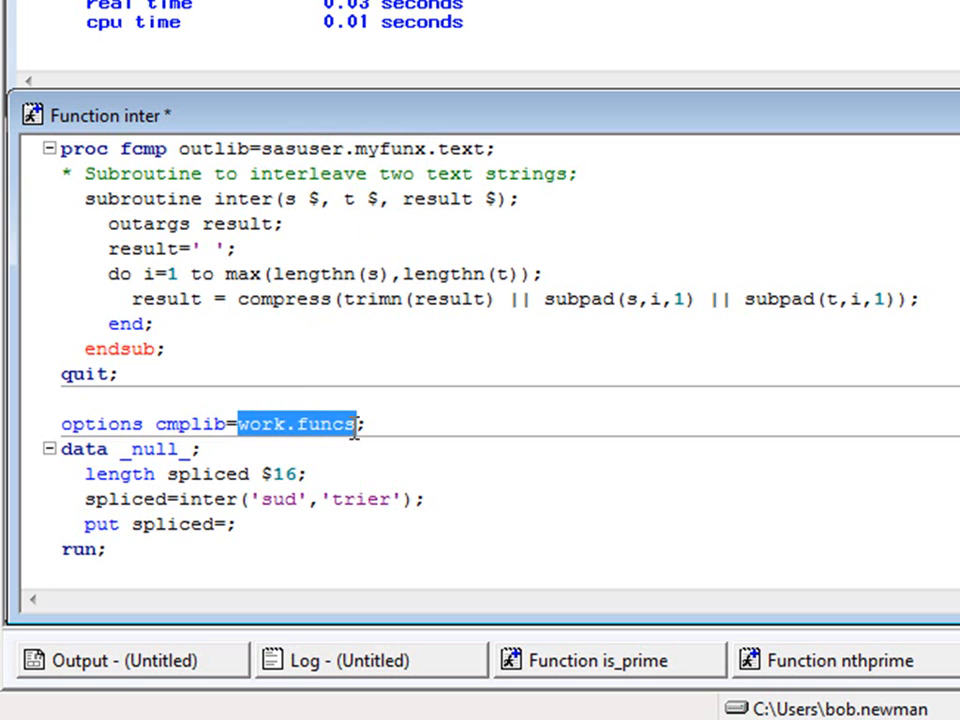
type("sasuser.myfunx")
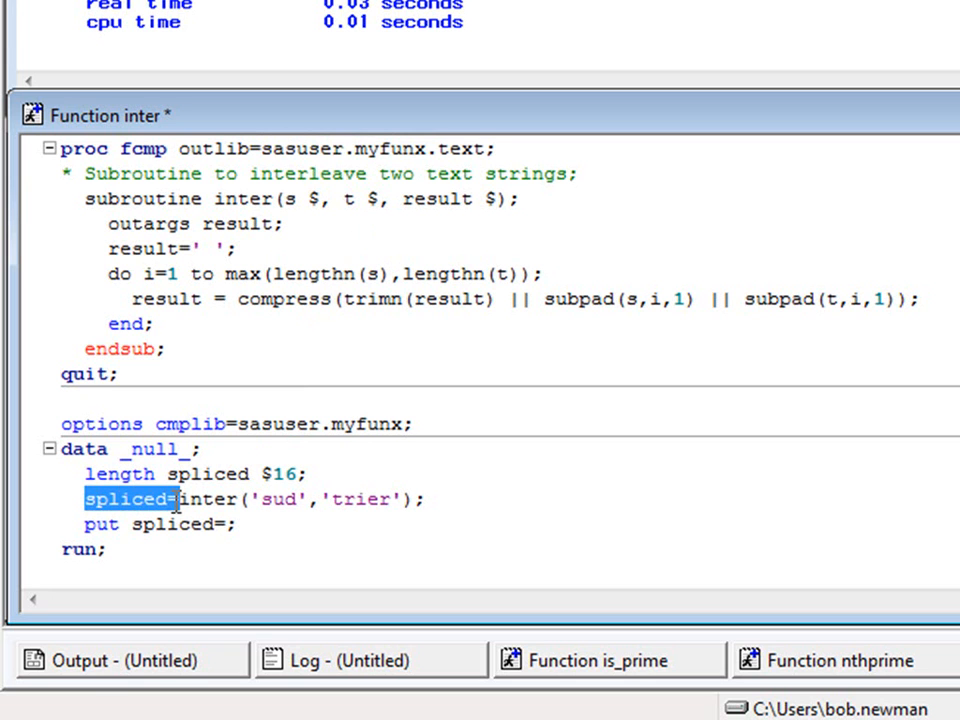
type("call")
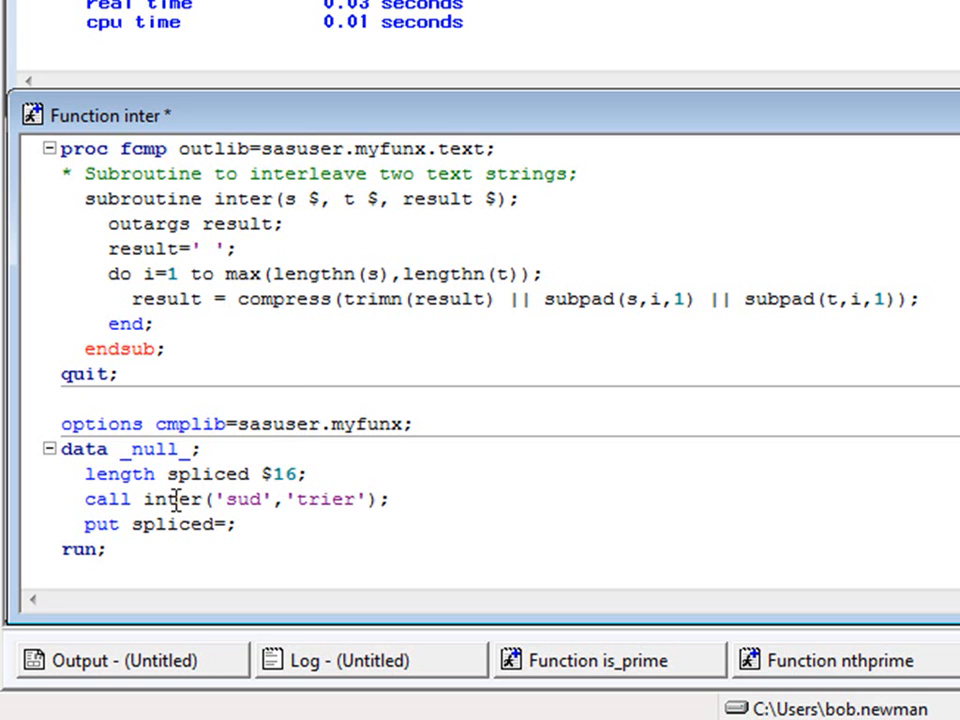
type(", spliced")
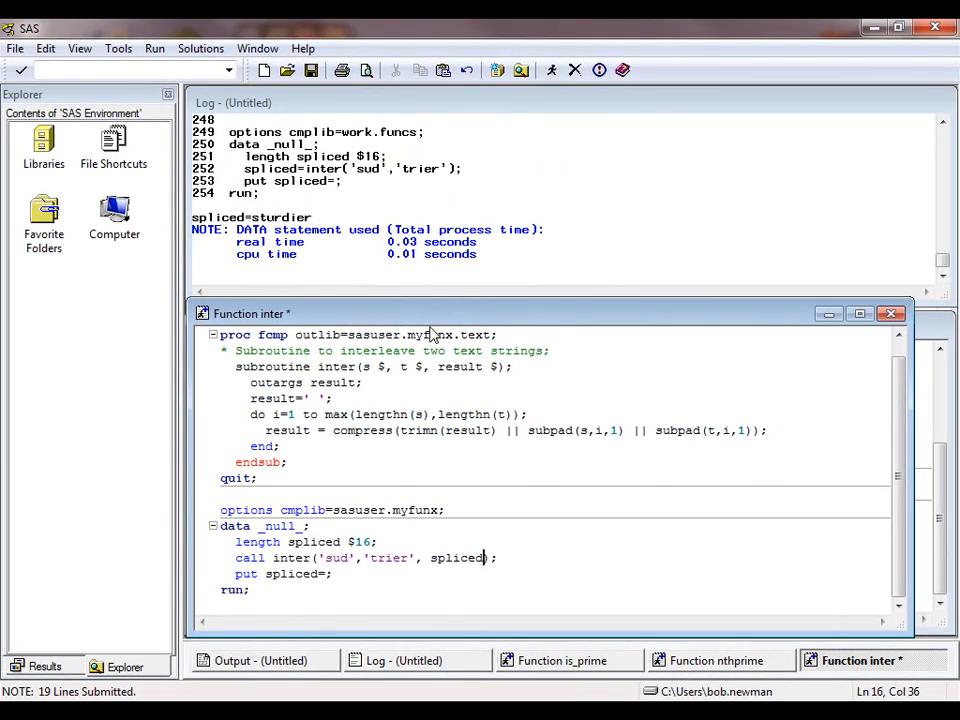
left_click(550, 69)
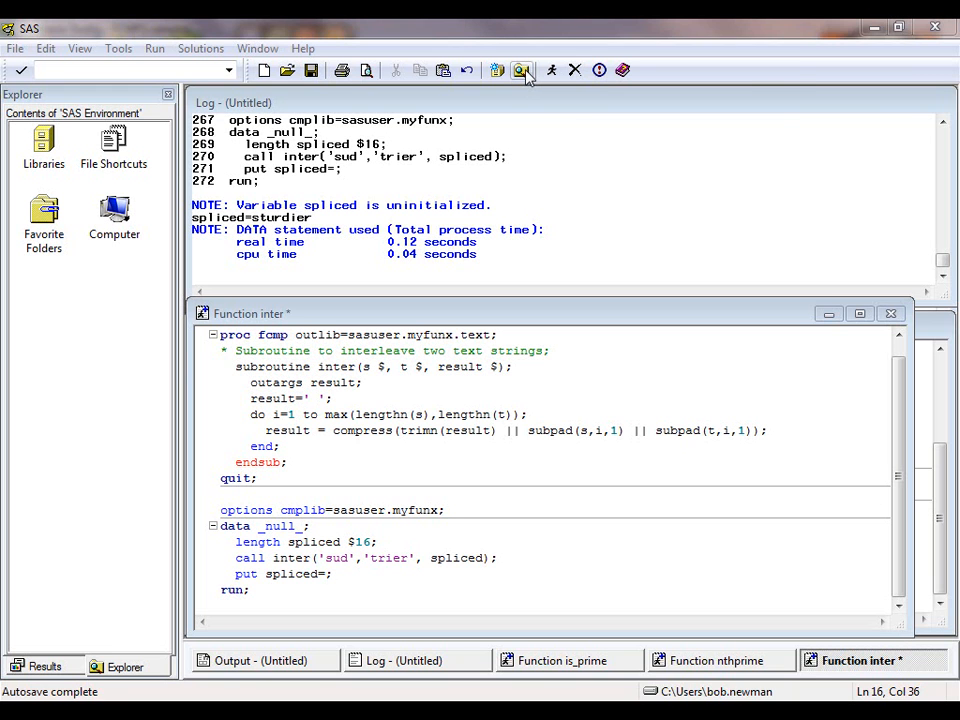
Open a new Explorer window and enter the Work library holding Funcs
left_click(517, 70)
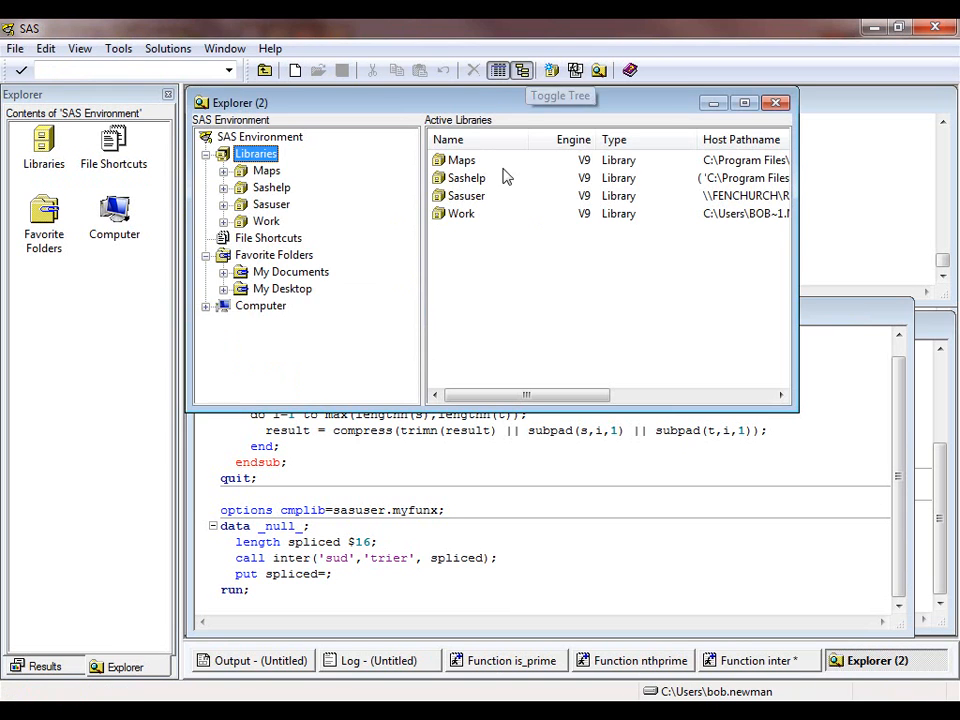
mouse_move(463, 220)
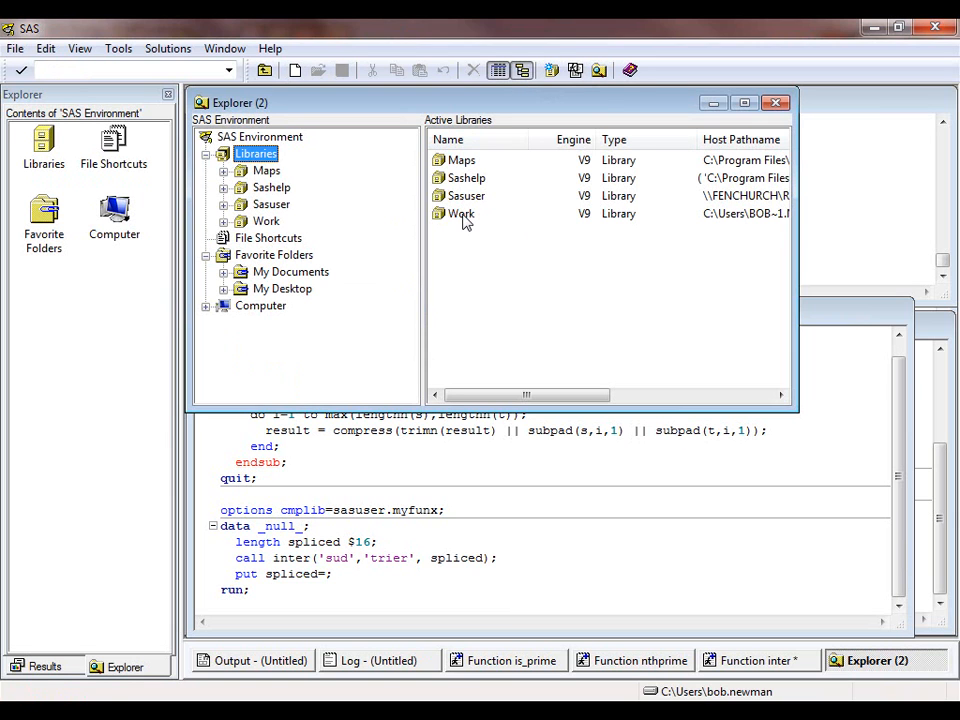
double_click(461, 213)
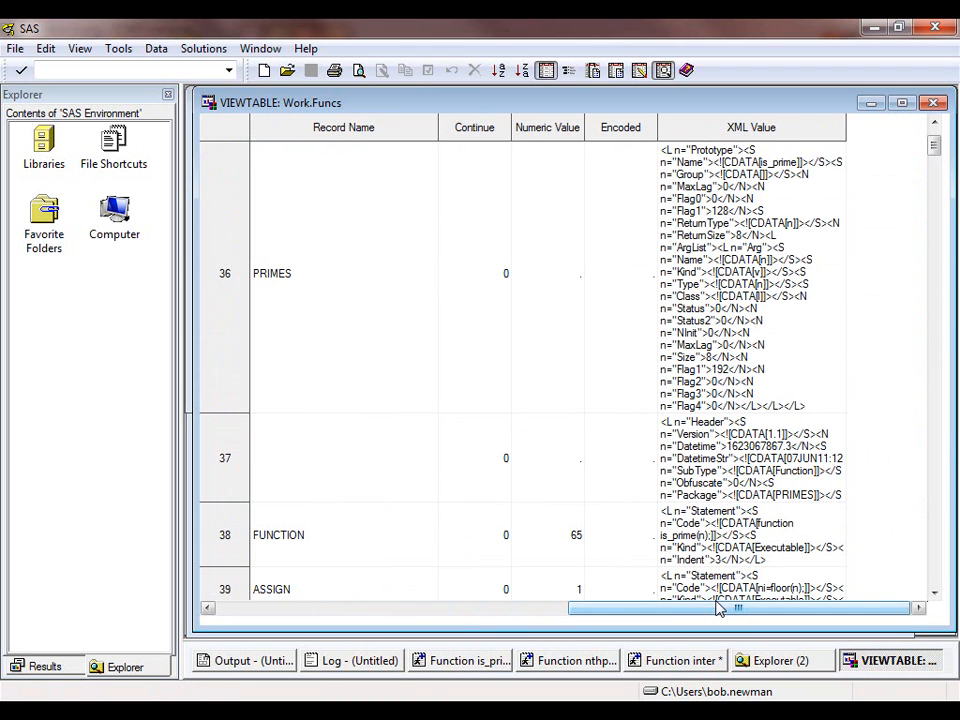
Close the Funcs view and submit the dictionary.functions query for names starting with IS
left_click(872, 660)
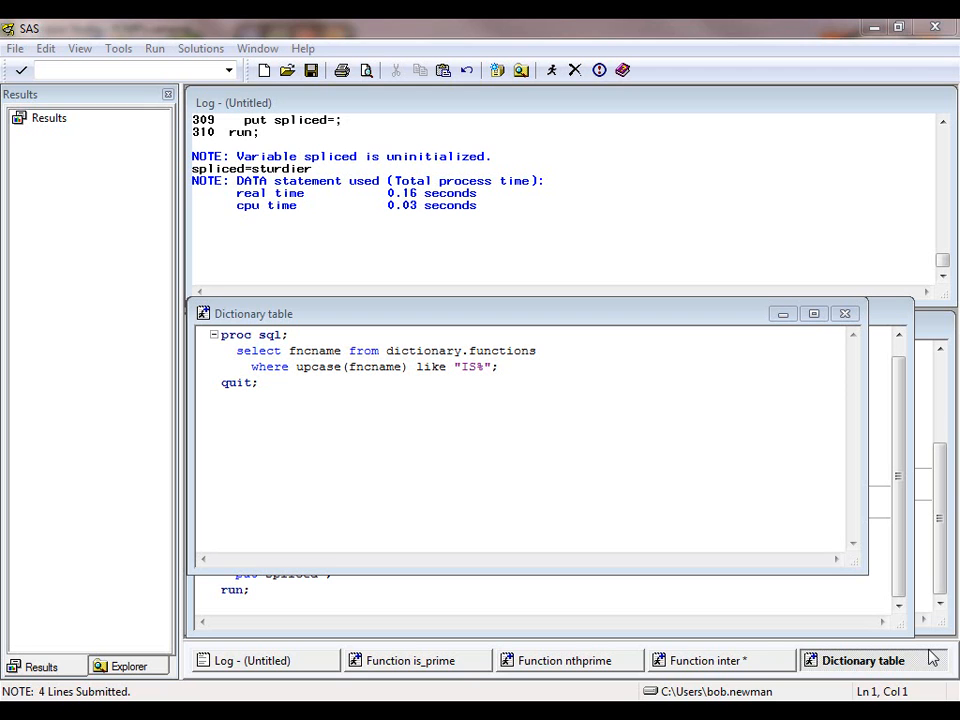
mouse_move(935, 658)
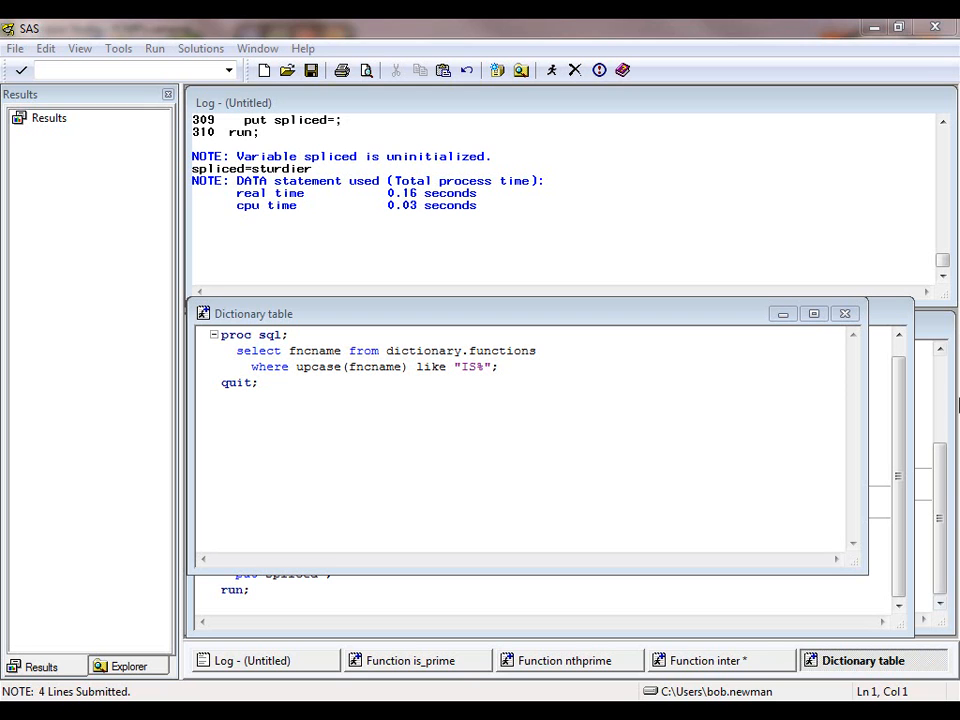
left_click(548, 70)
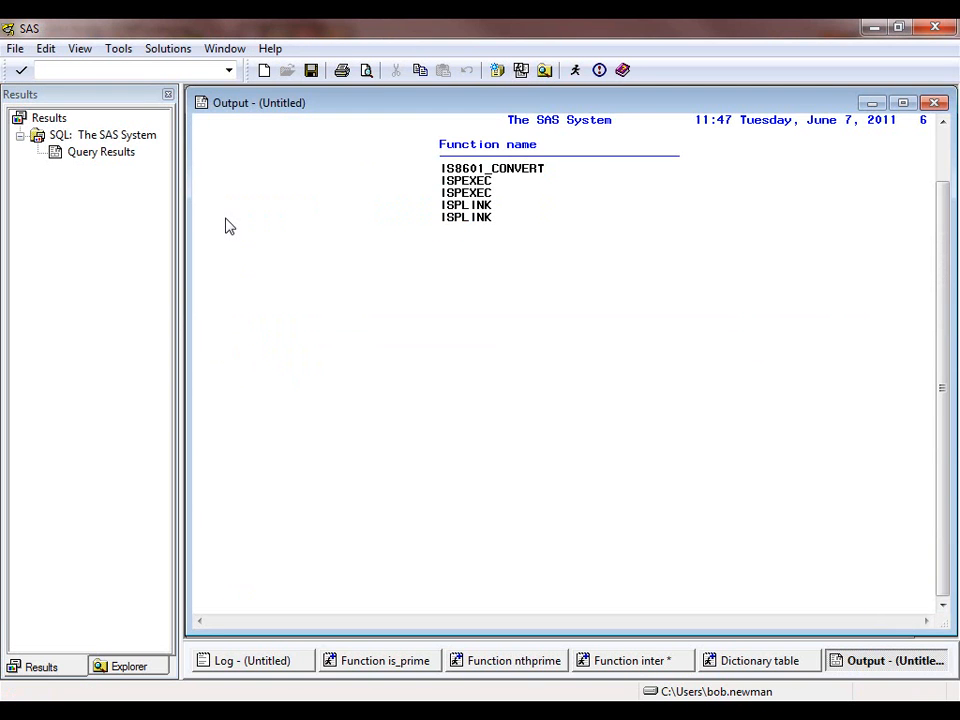
mouse_move(251, 224)
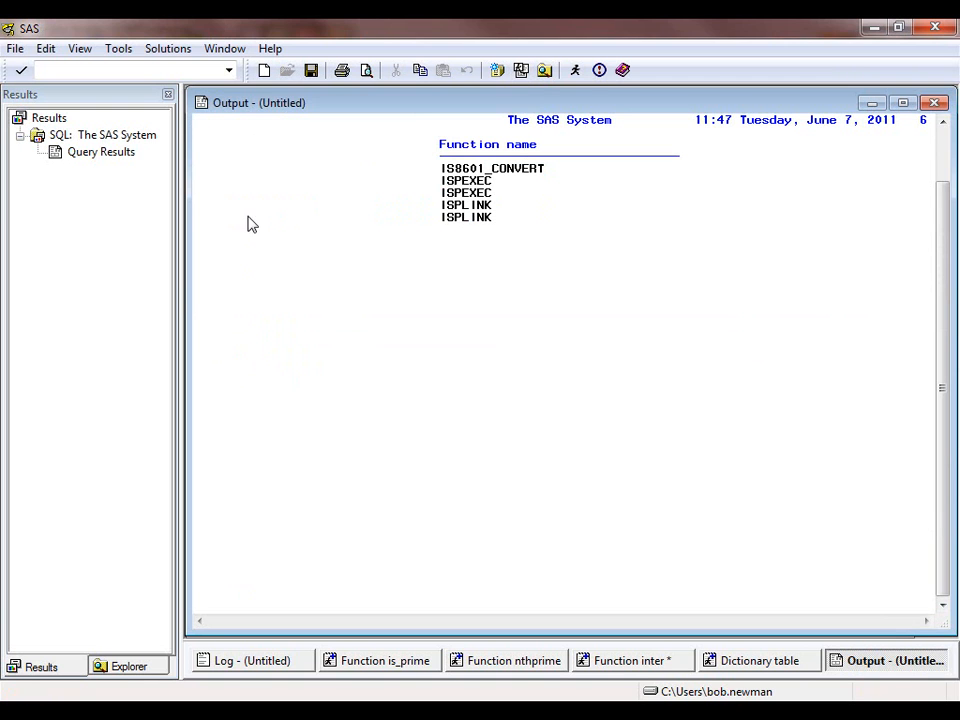
mouse_move(542, 70)
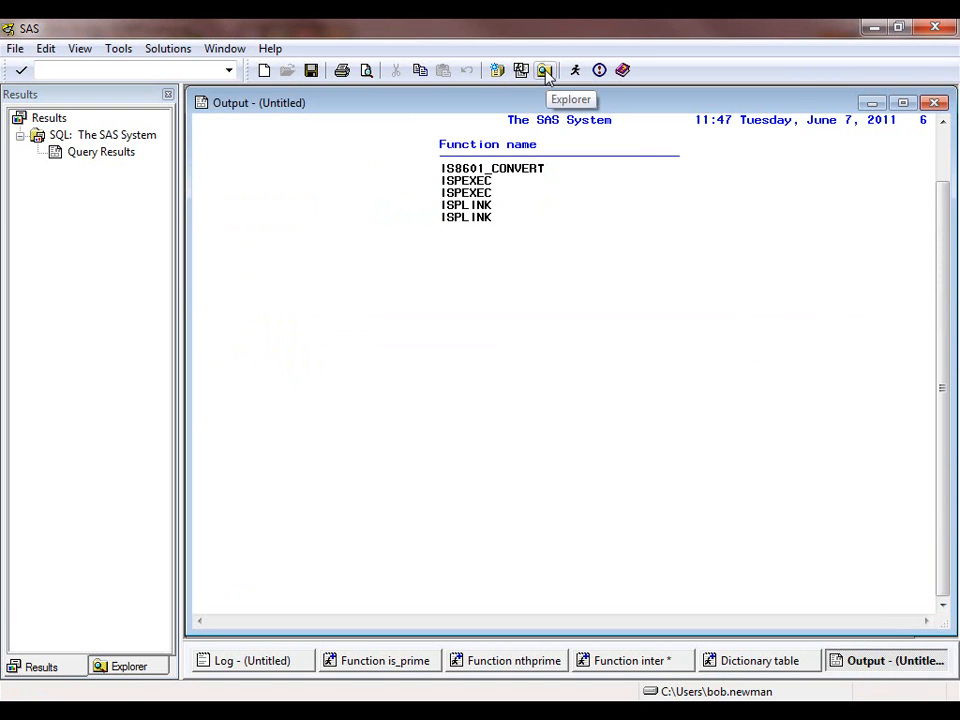
Open Sashelp in a new Explorer window, scroll to the V views, and select Vfunc
left_click(544, 70)
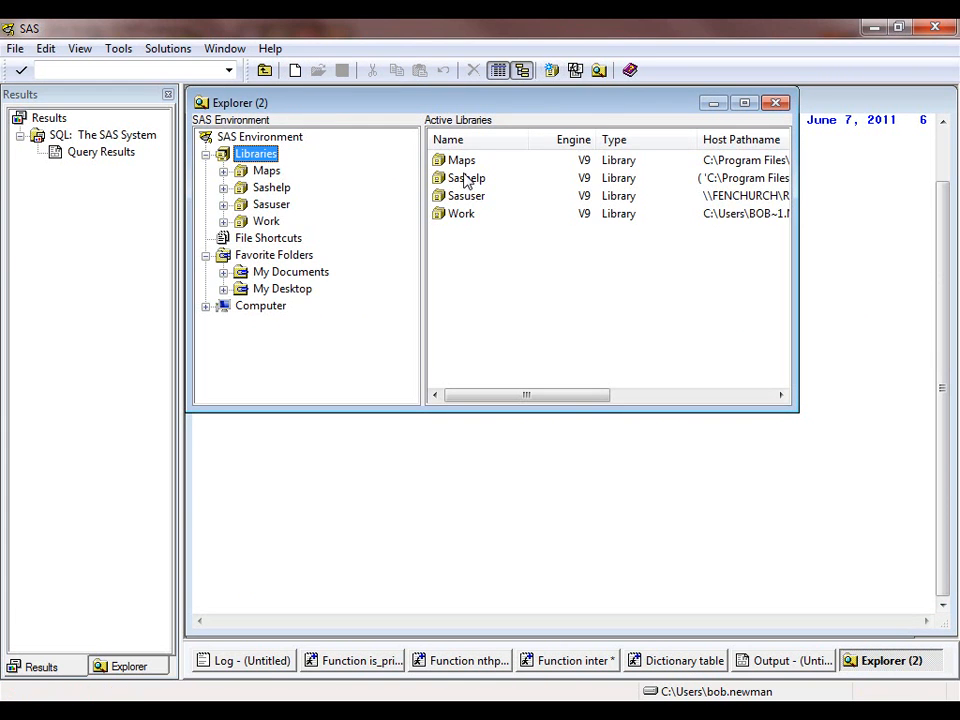
double_click(461, 177)
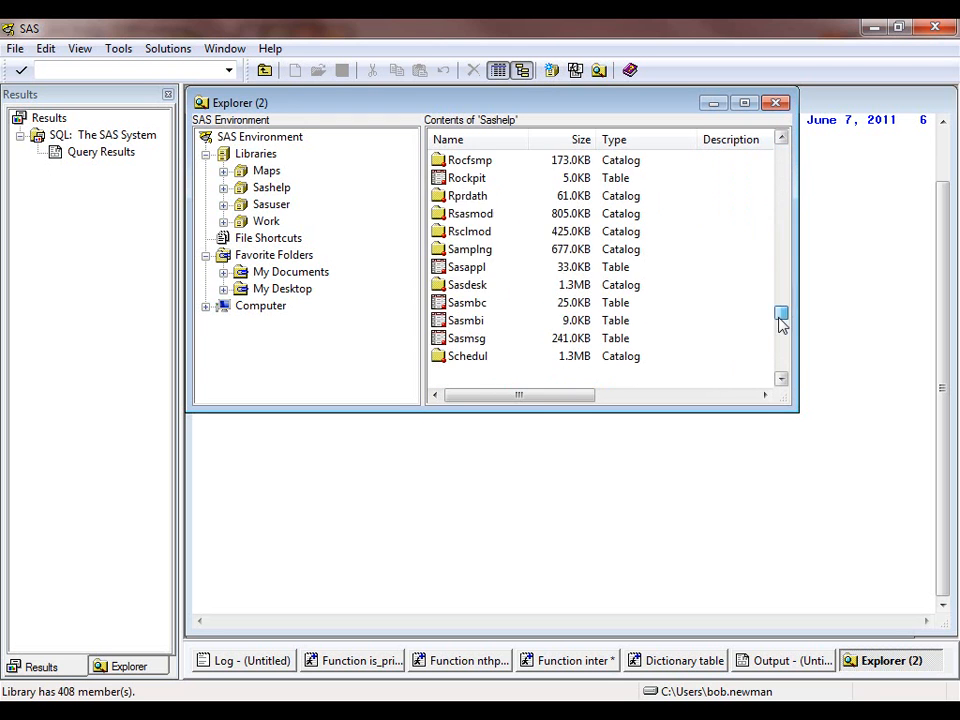
left_click_drag(781, 315, 781, 335)
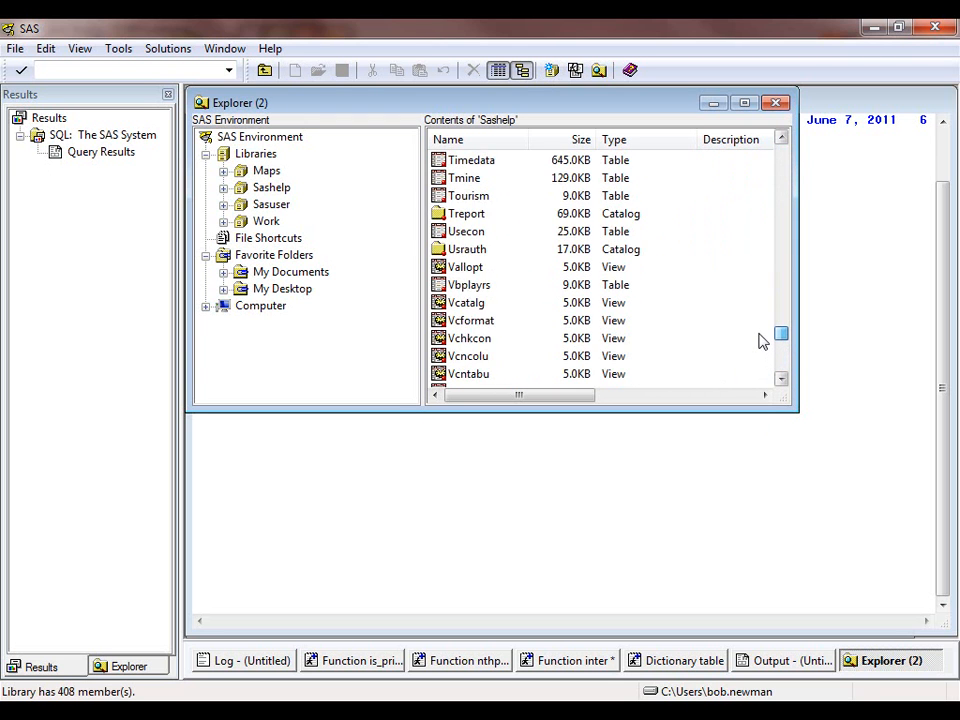
scroll("down", 3)
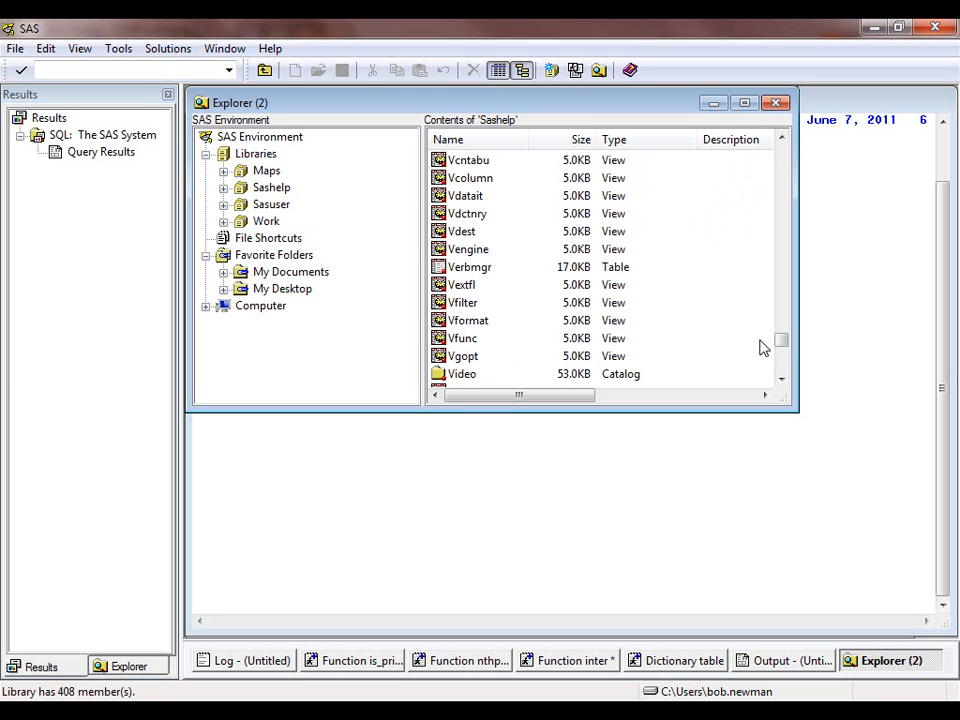
left_click(462, 338)
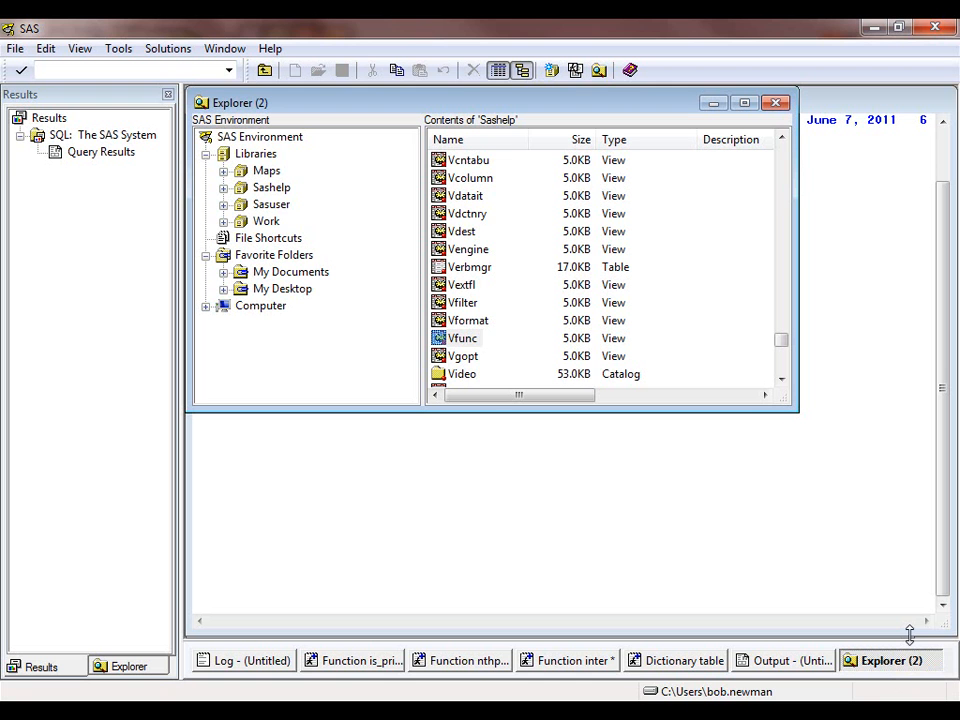
mouse_move(811, 581)
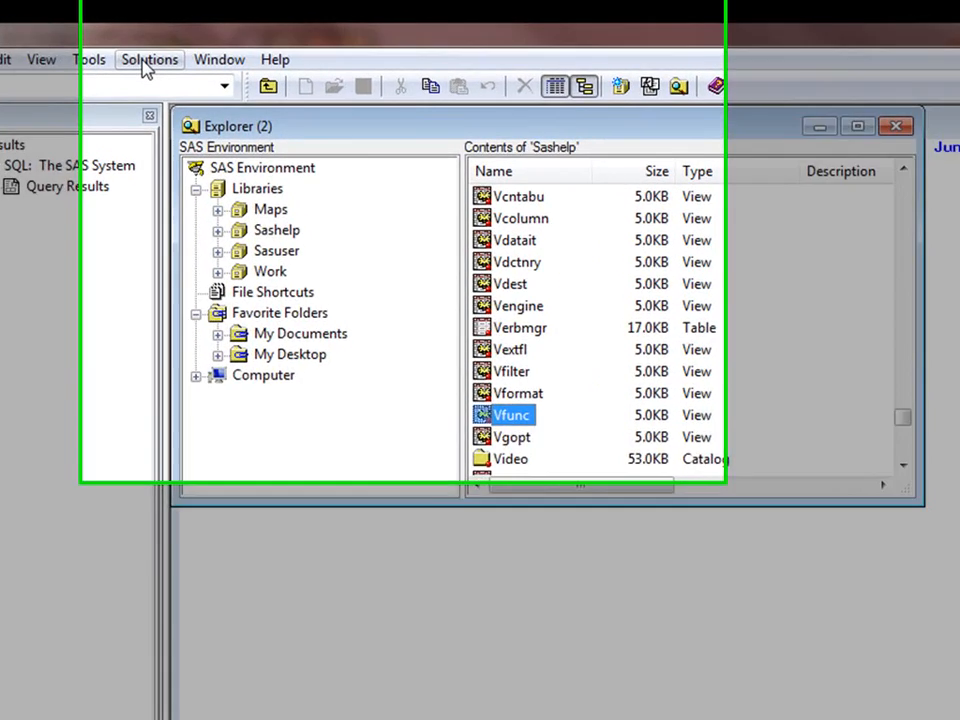
Launch the FCmp Function Editor from the Solutions > Analysis menu
left_click(149, 59)
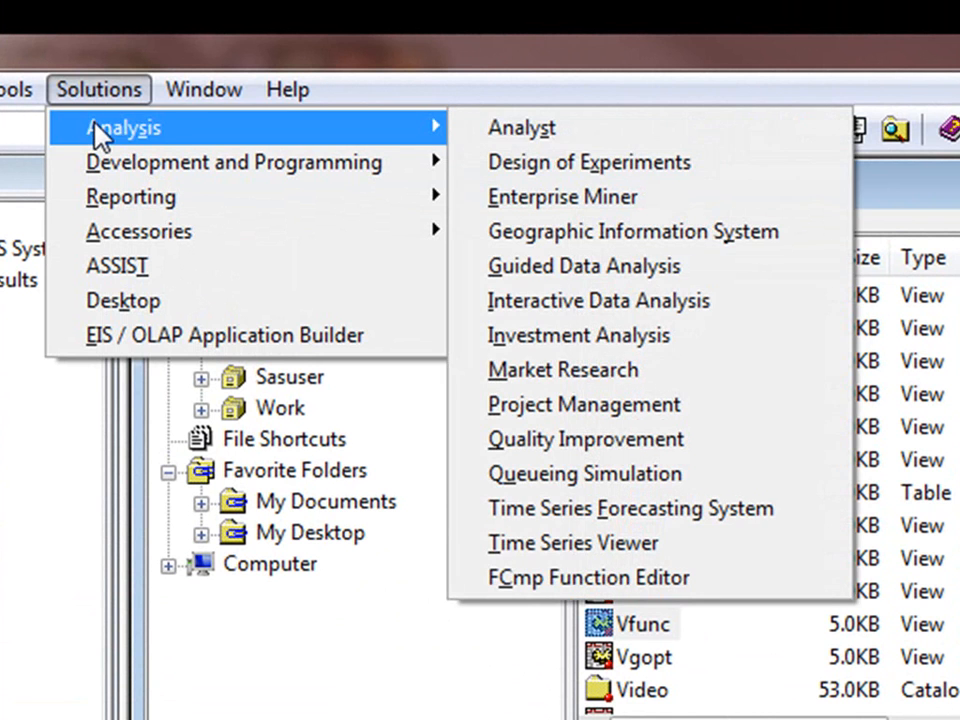
mouse_move(128, 127)
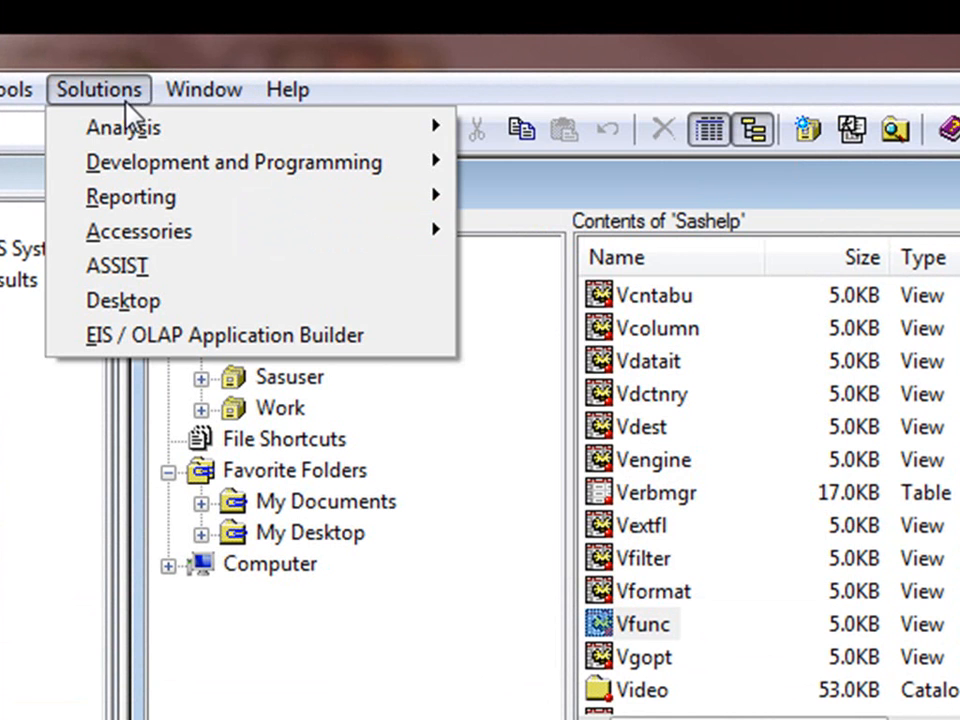
mouse_move(123, 127)
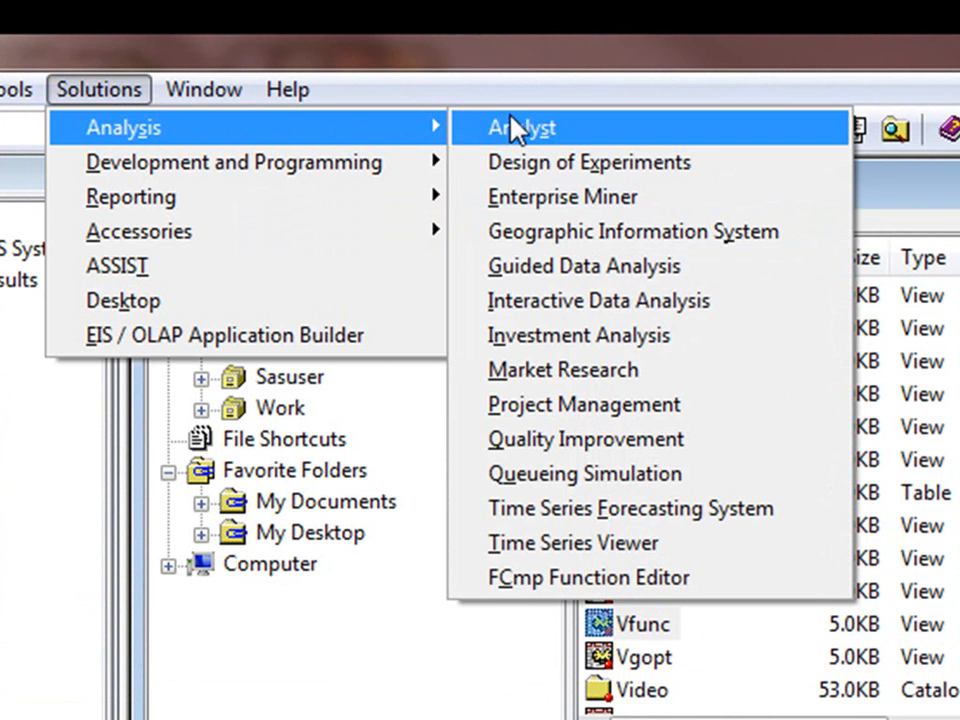
mouse_move(570, 590)
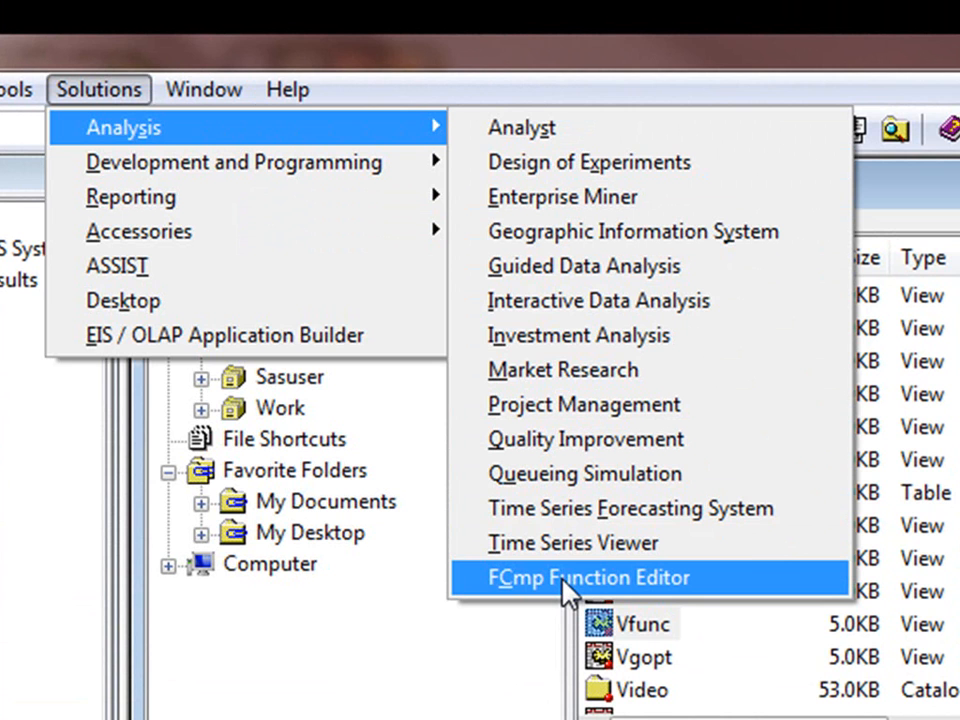
left_click(586, 578)
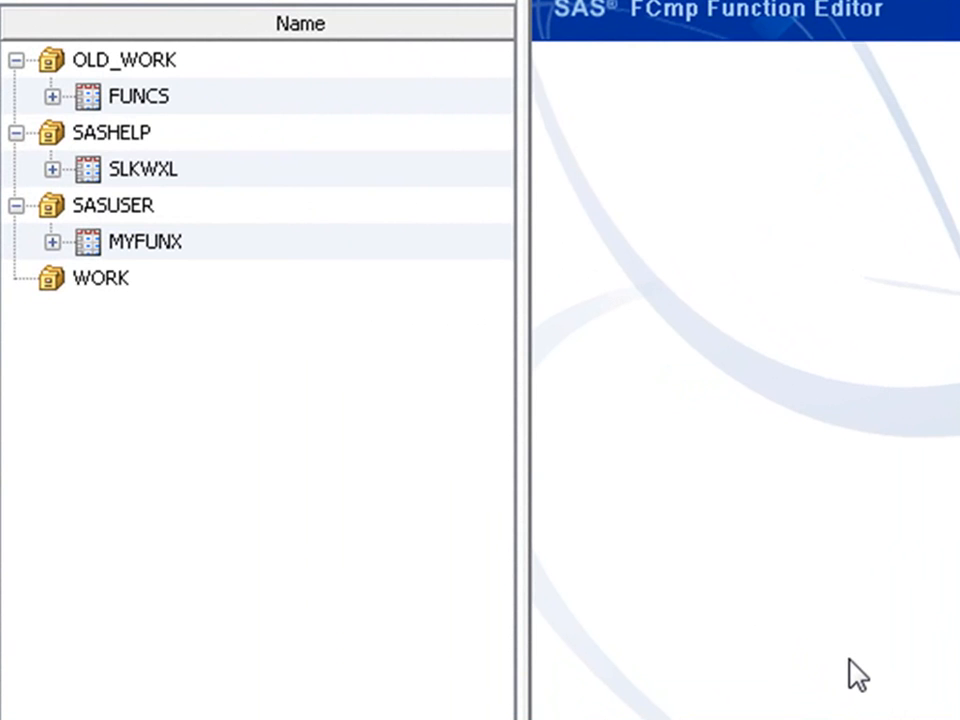
mouse_move(667, 490)
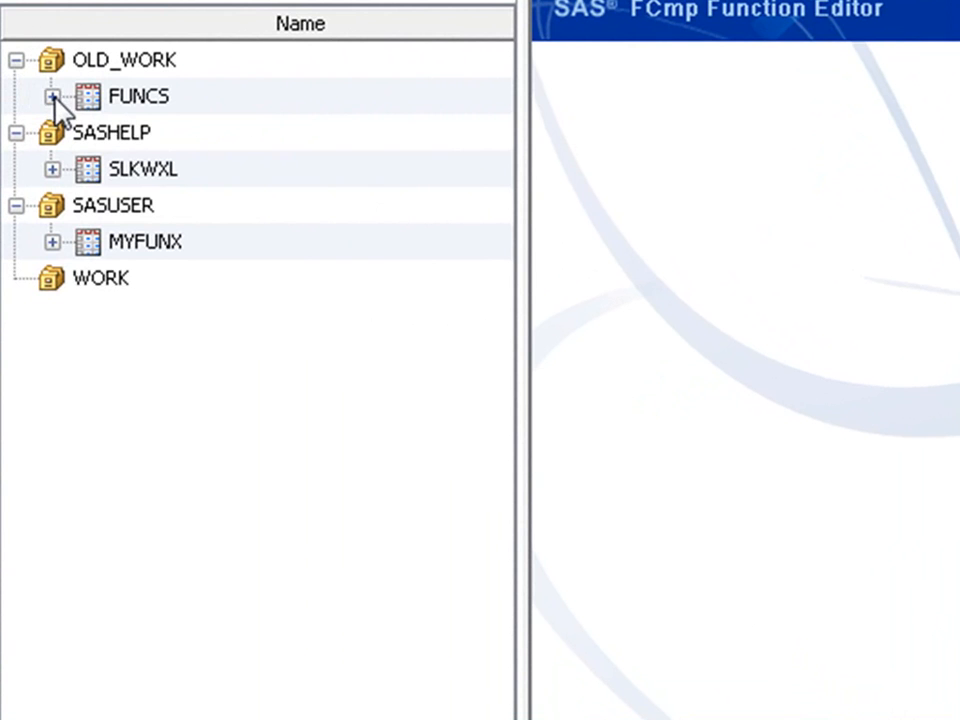
Expand FUNCS and its PRIMES and TEXT packages to reveal IS_PRIME, NTHPRIME and INTER
left_click(58, 97)
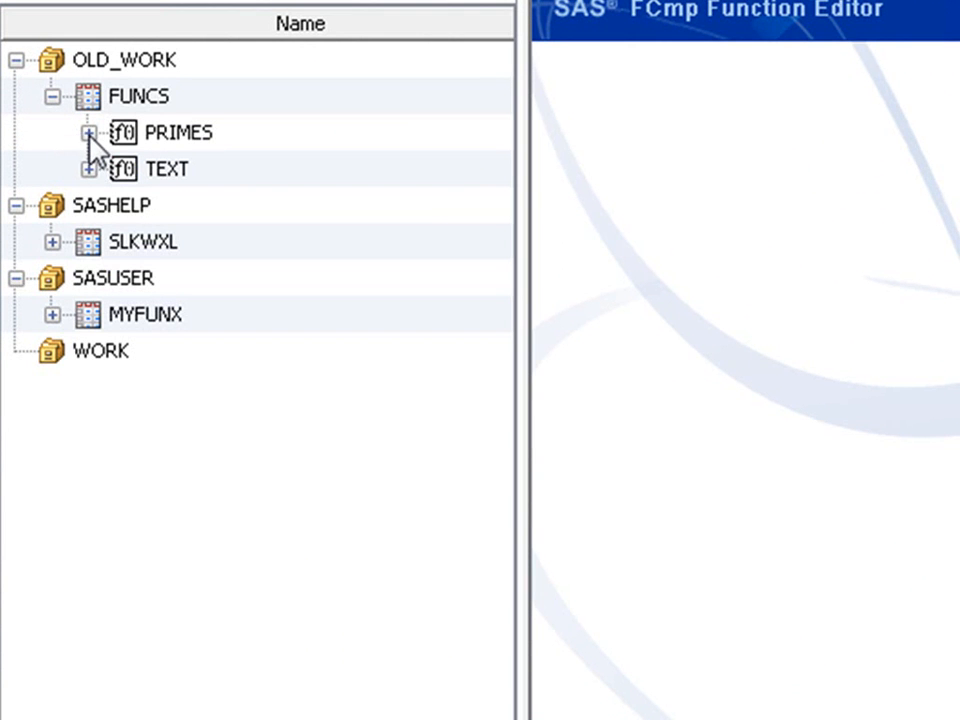
left_click(90, 131)
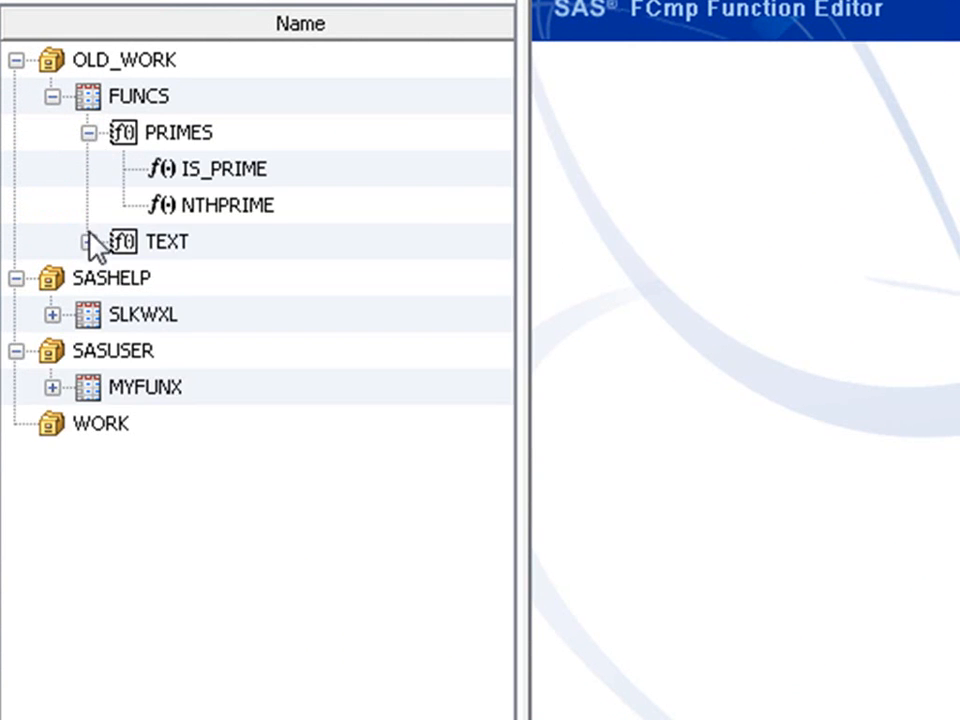
left_click(89, 241)
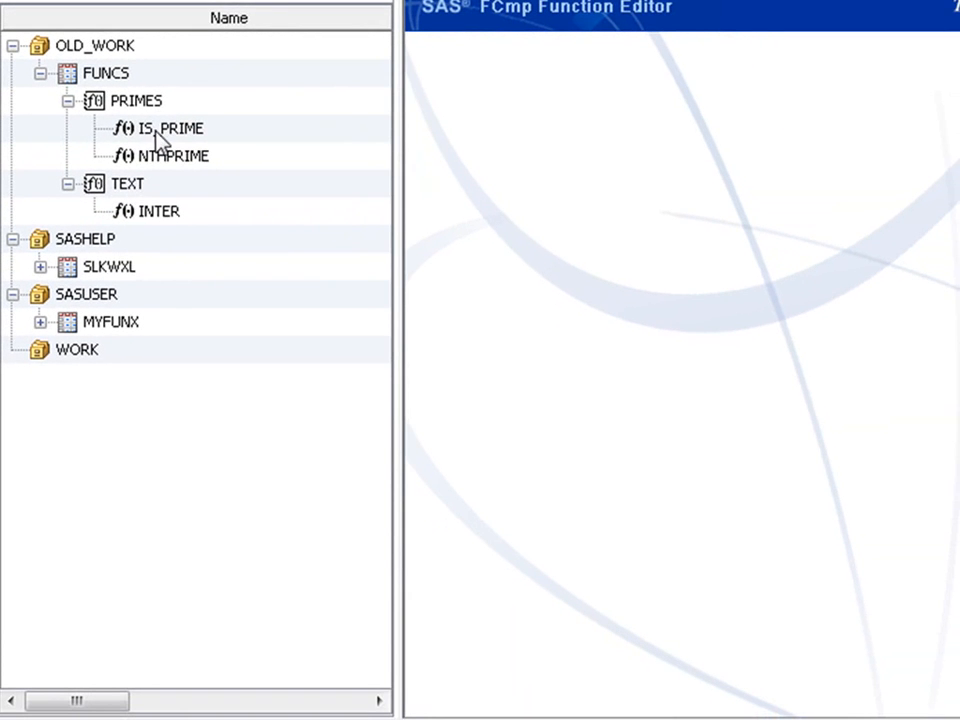
Select IS_PRIME to show its parameter n, numeric return type and function body
left_click(170, 128)
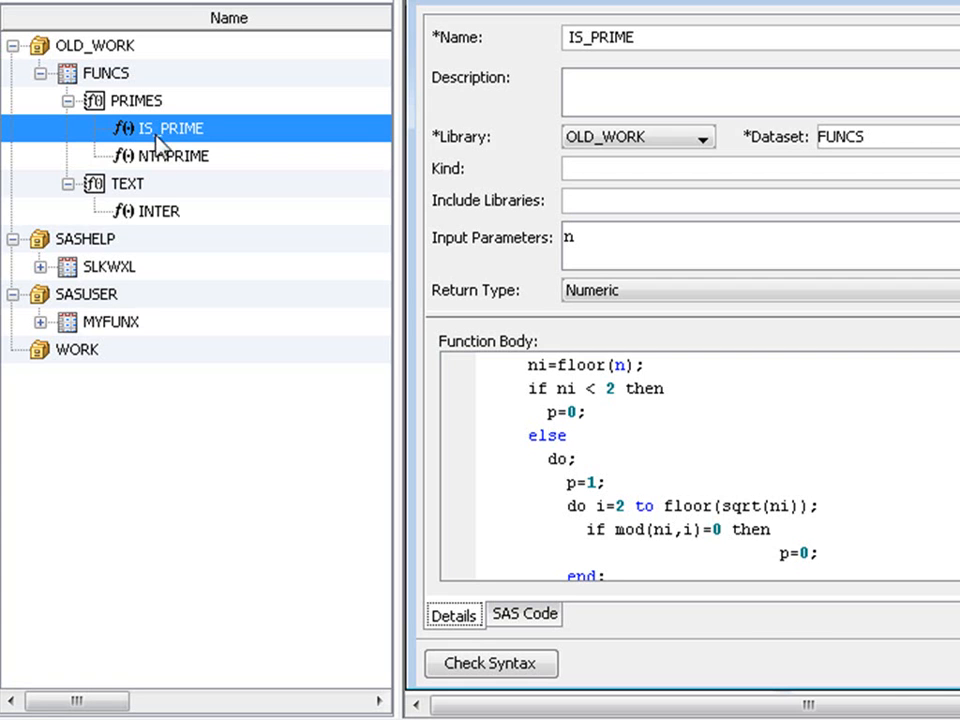
mouse_move(44, 332)
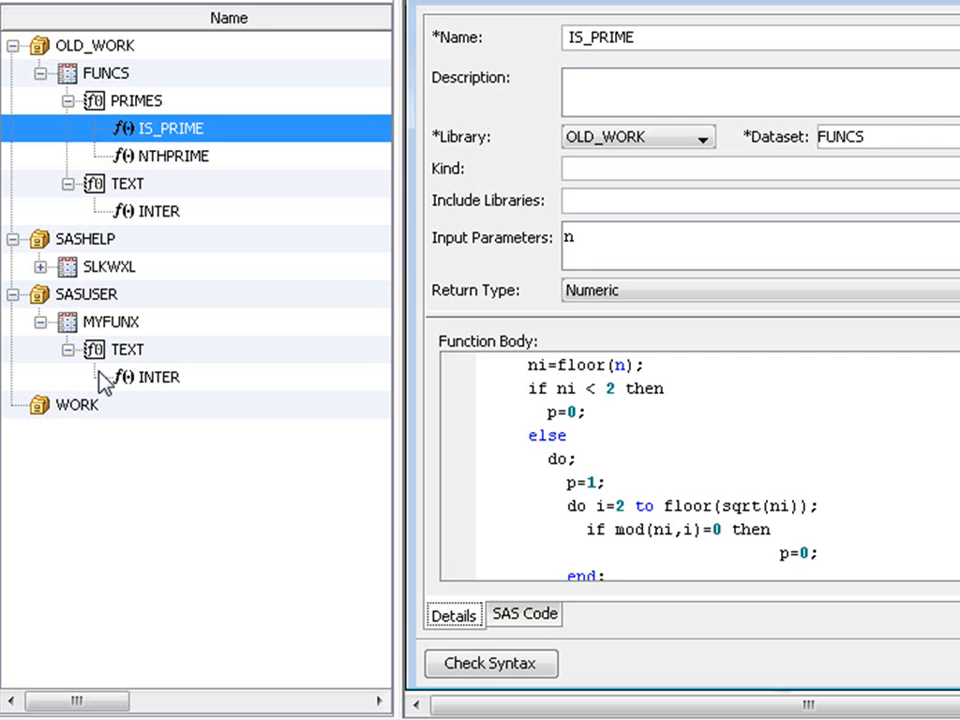
mouse_move(152, 146)
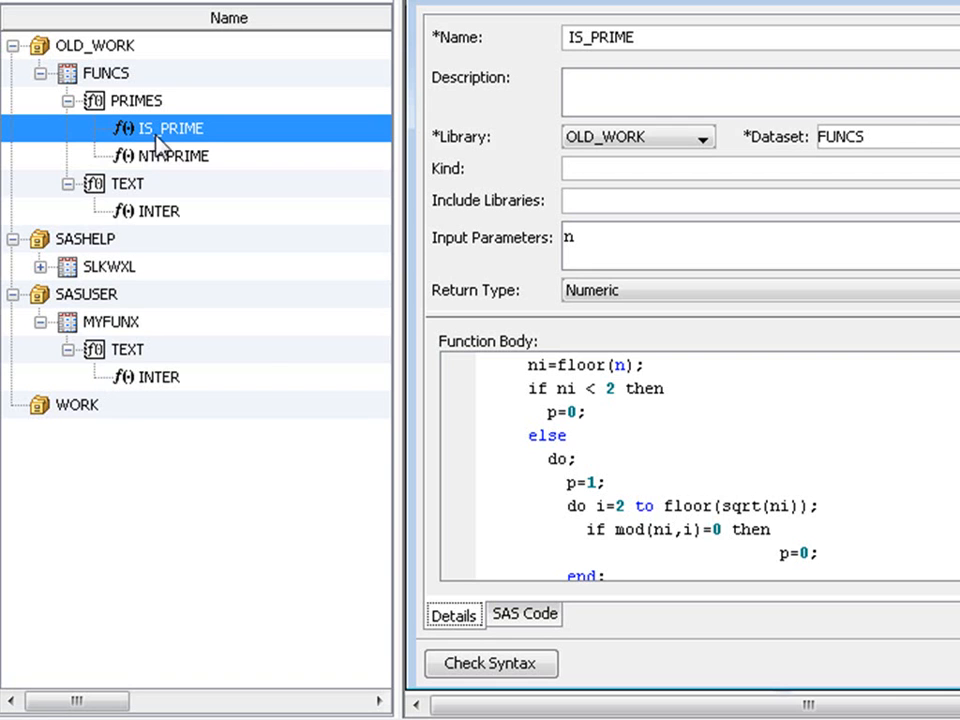
Duplicate IS_PRIME into library SASUSER, dataset MYFUNX, package PRIMES
right_click(165, 128)
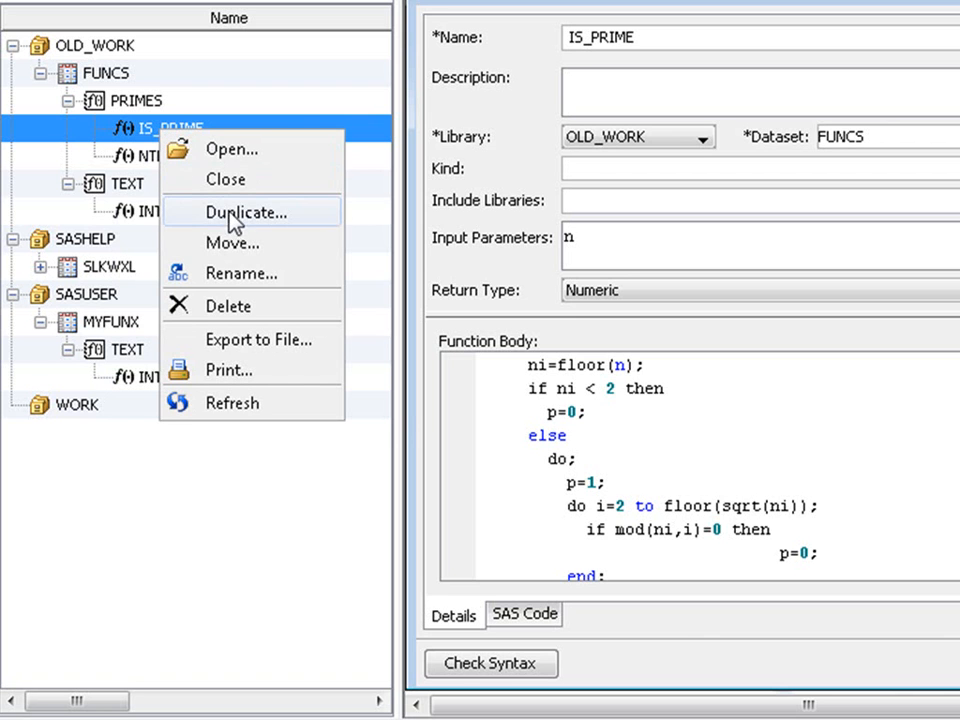
left_click(246, 212)
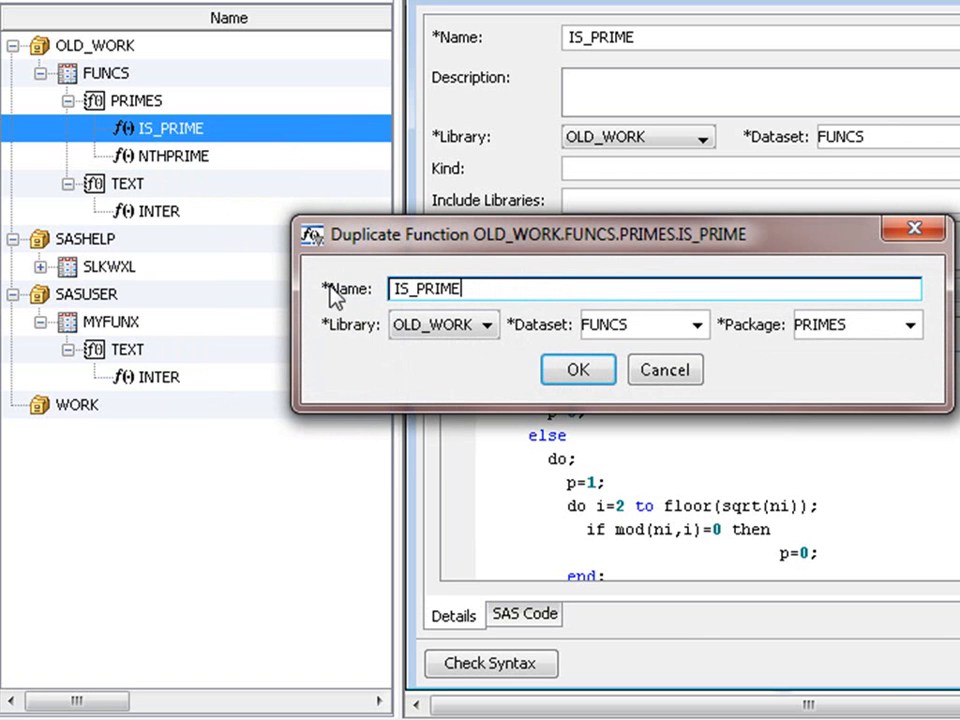
mouse_move(478, 362)
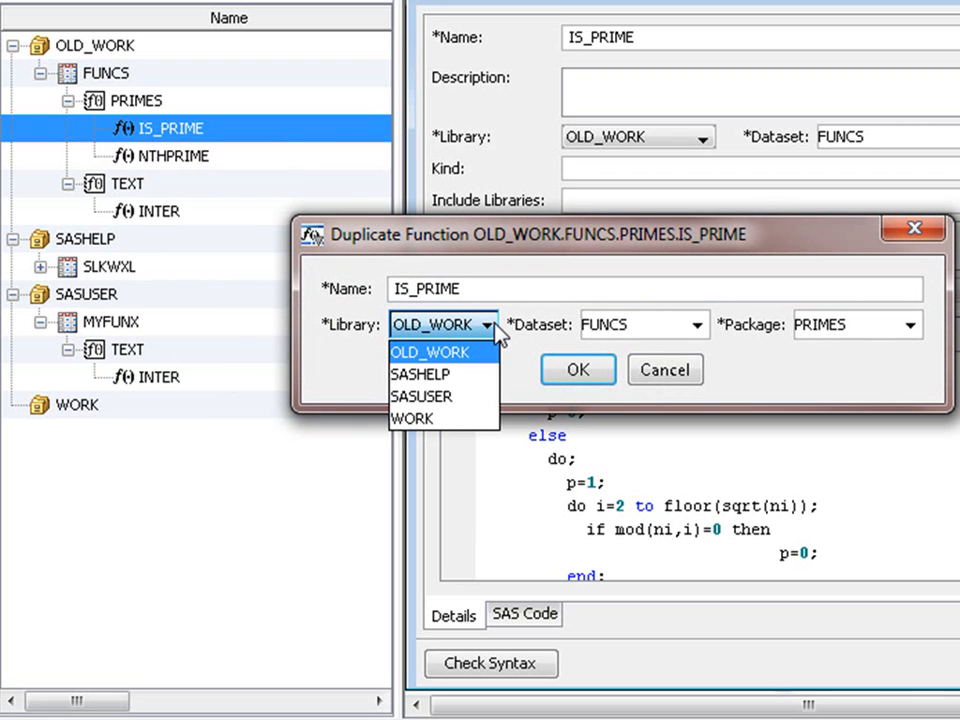
left_click(421, 396)
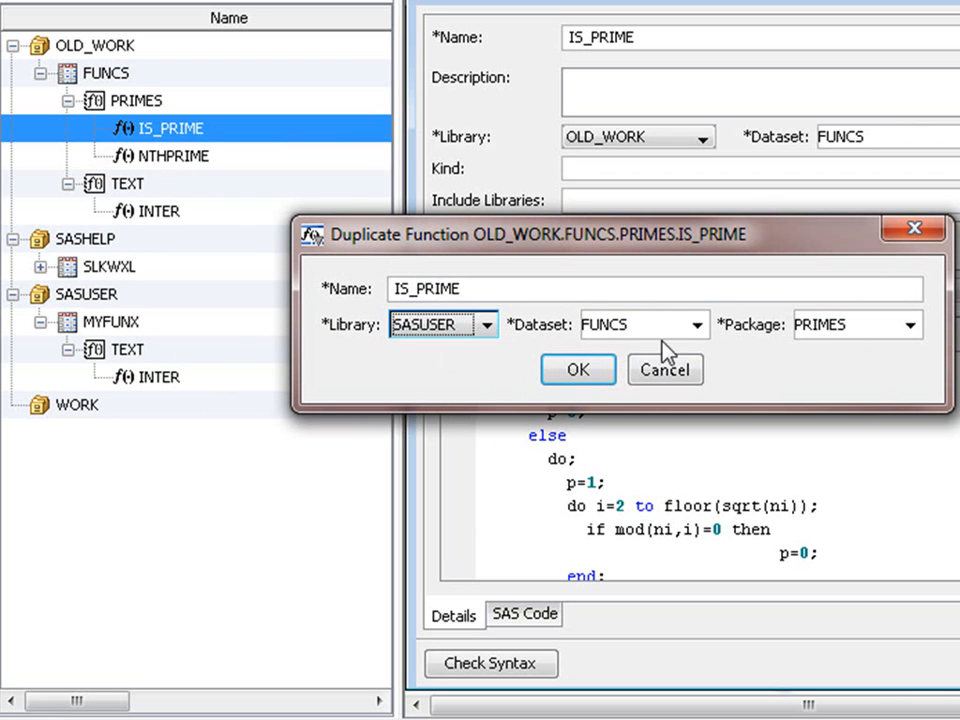
left_click(693, 324)
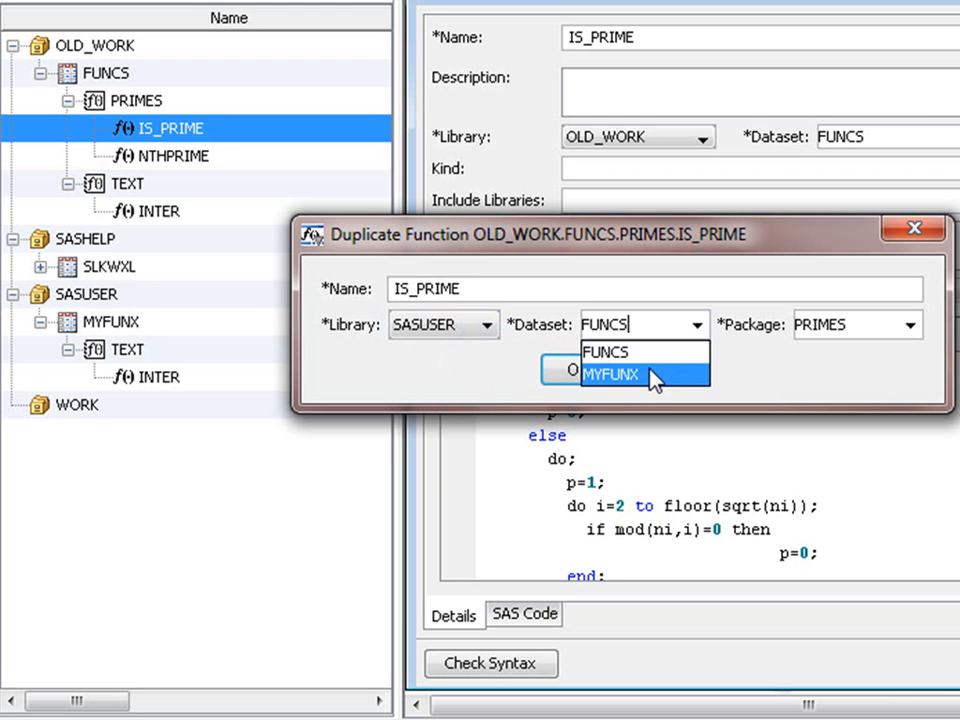
left_click(911, 325)
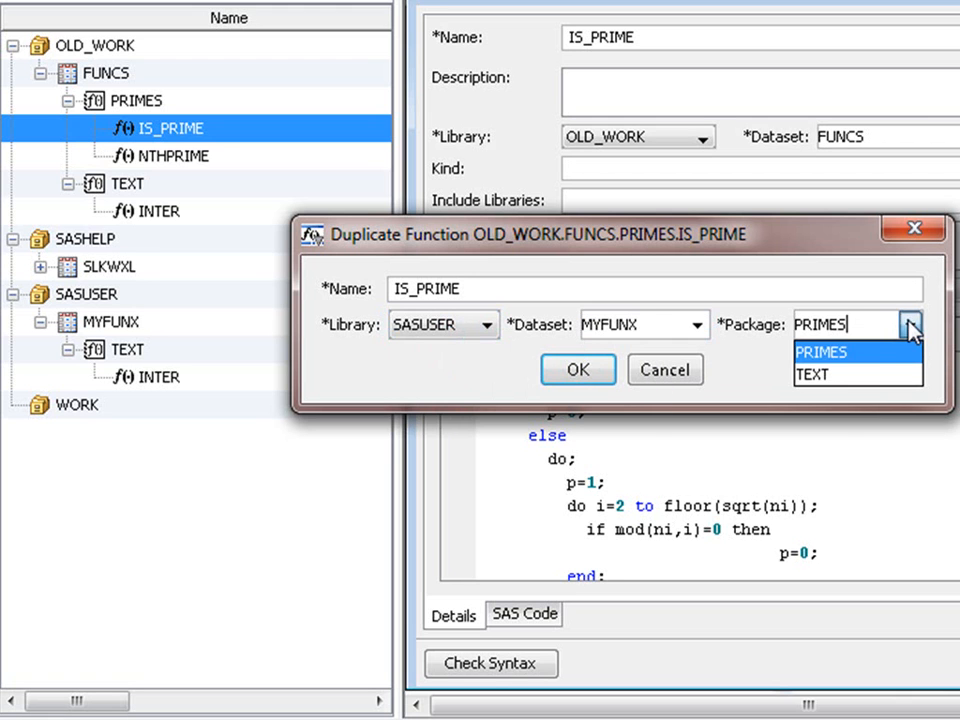
left_click(823, 351)
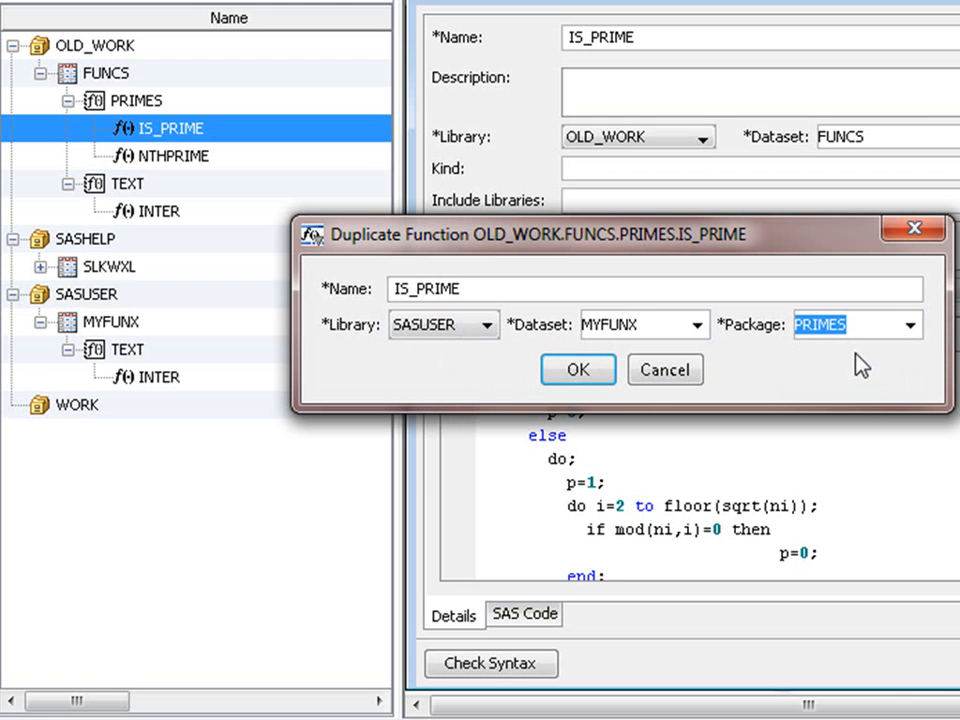
mouse_move(780, 352)
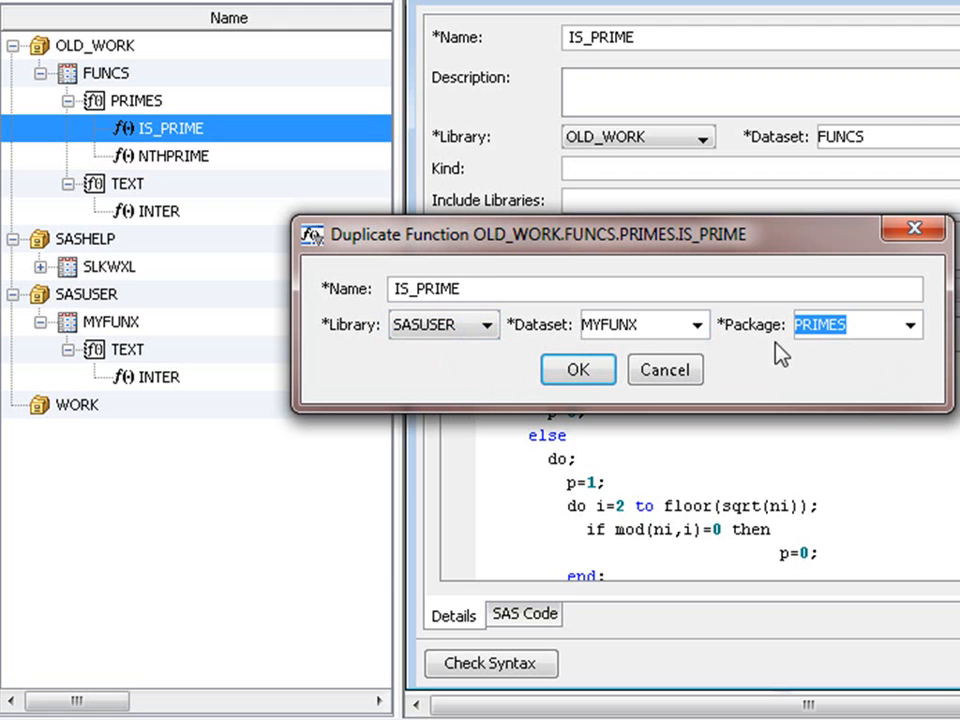
left_click(577, 369)
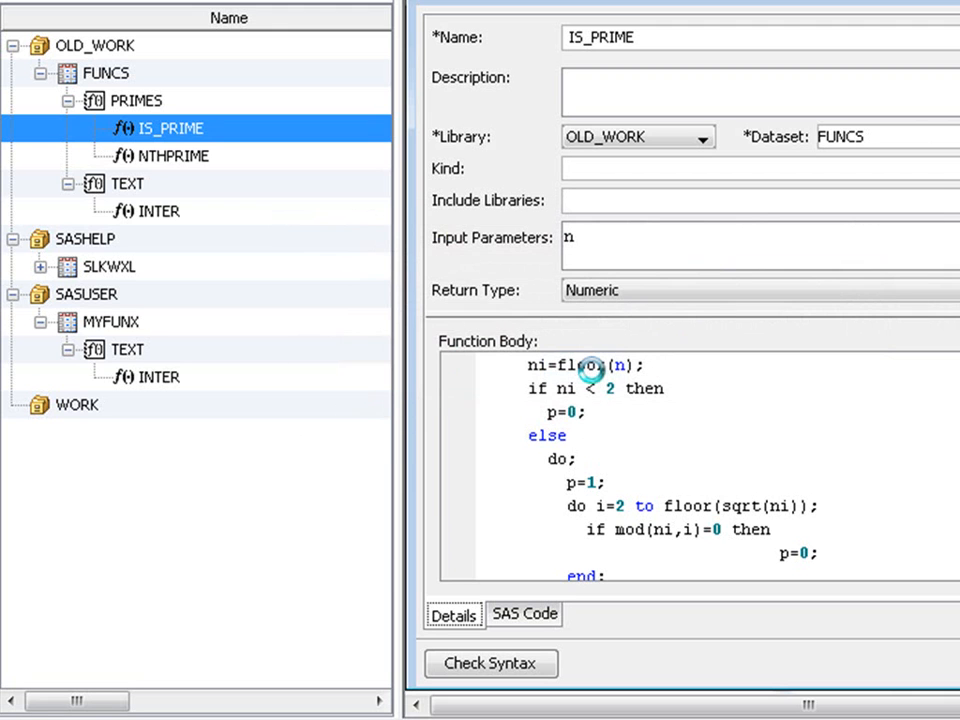